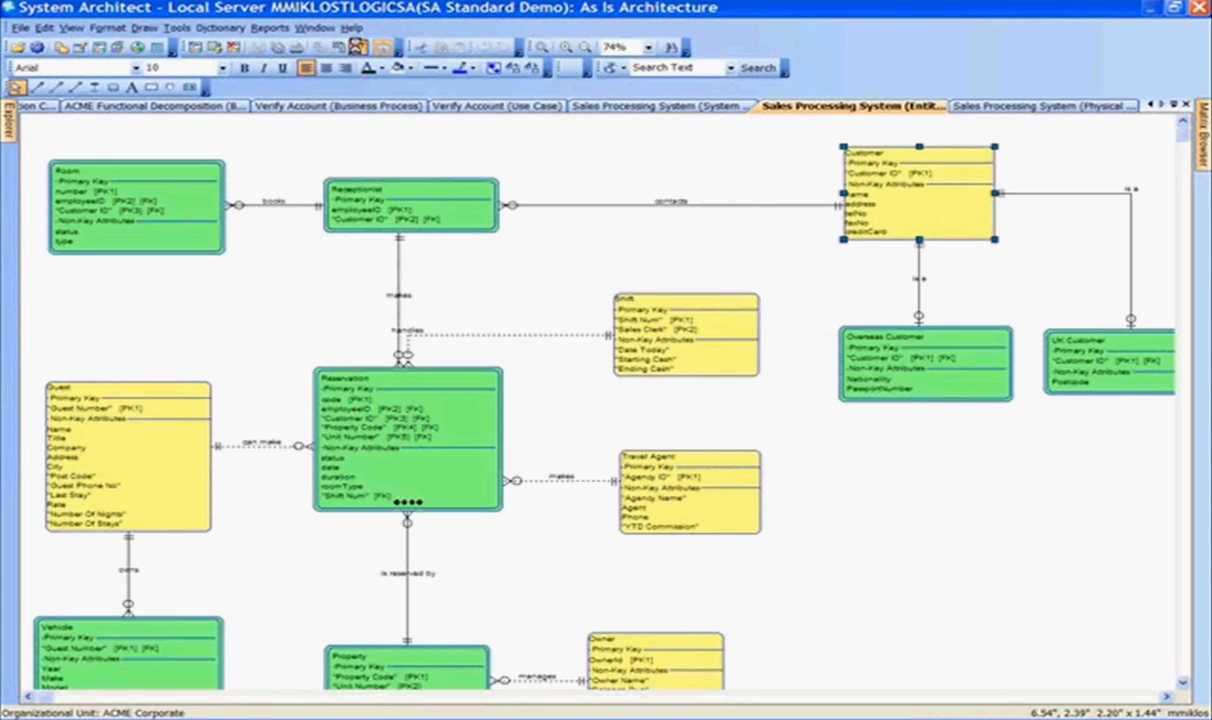
# Step: Switch from the Sales Processing System tab to the ACME Corporate Enterprise Direction diagram
pyautogui.click(132, 107)
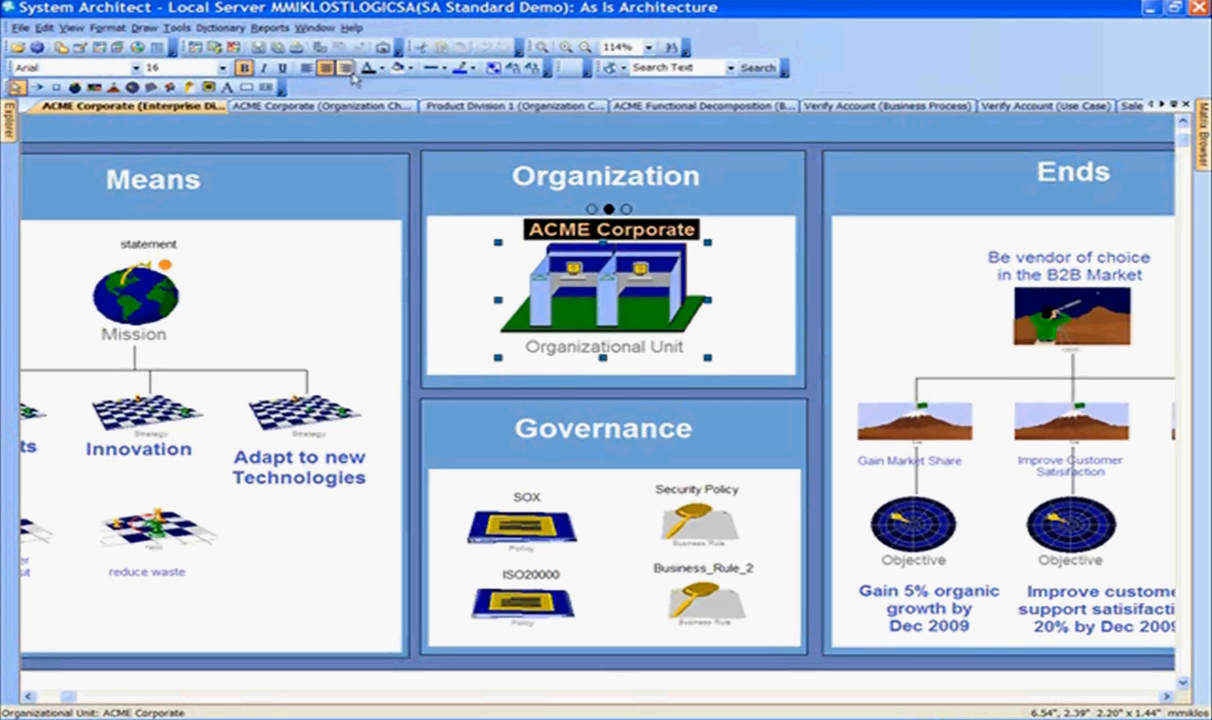
pyautogui.moveTo(320, 47)
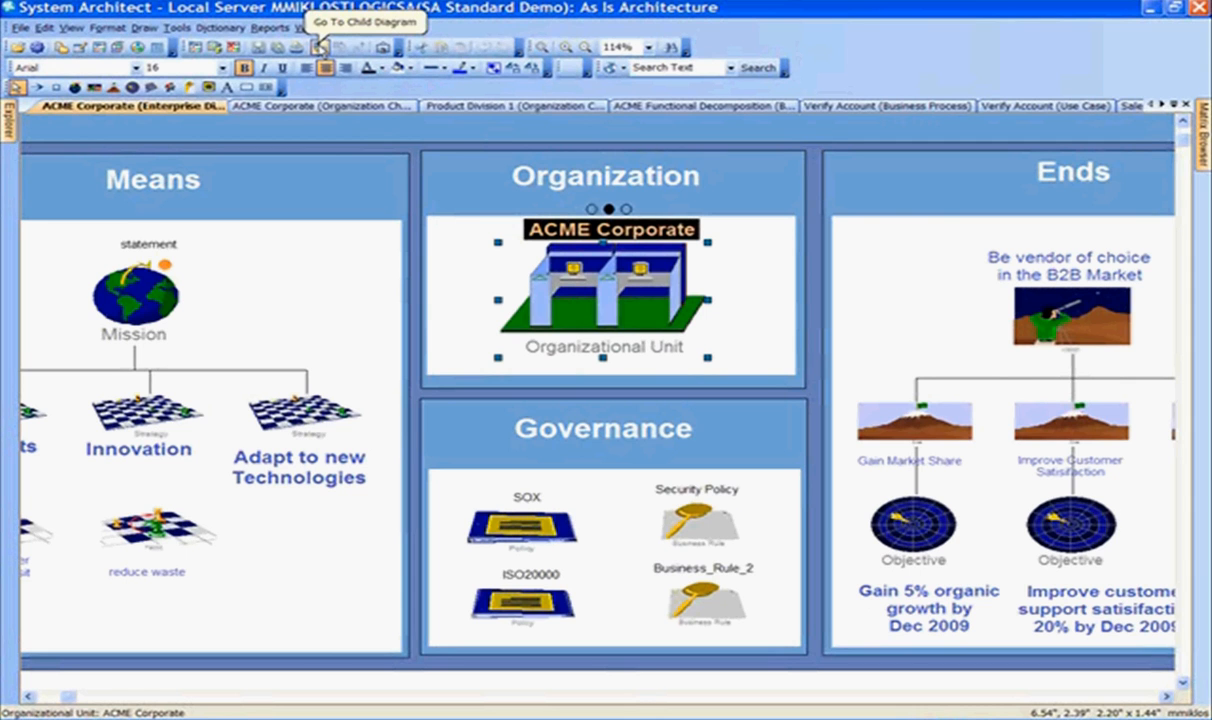
# Step: Open ACME Corporate's child diagram ACME Office Location (Organization Chart)
pyautogui.click(316, 46)
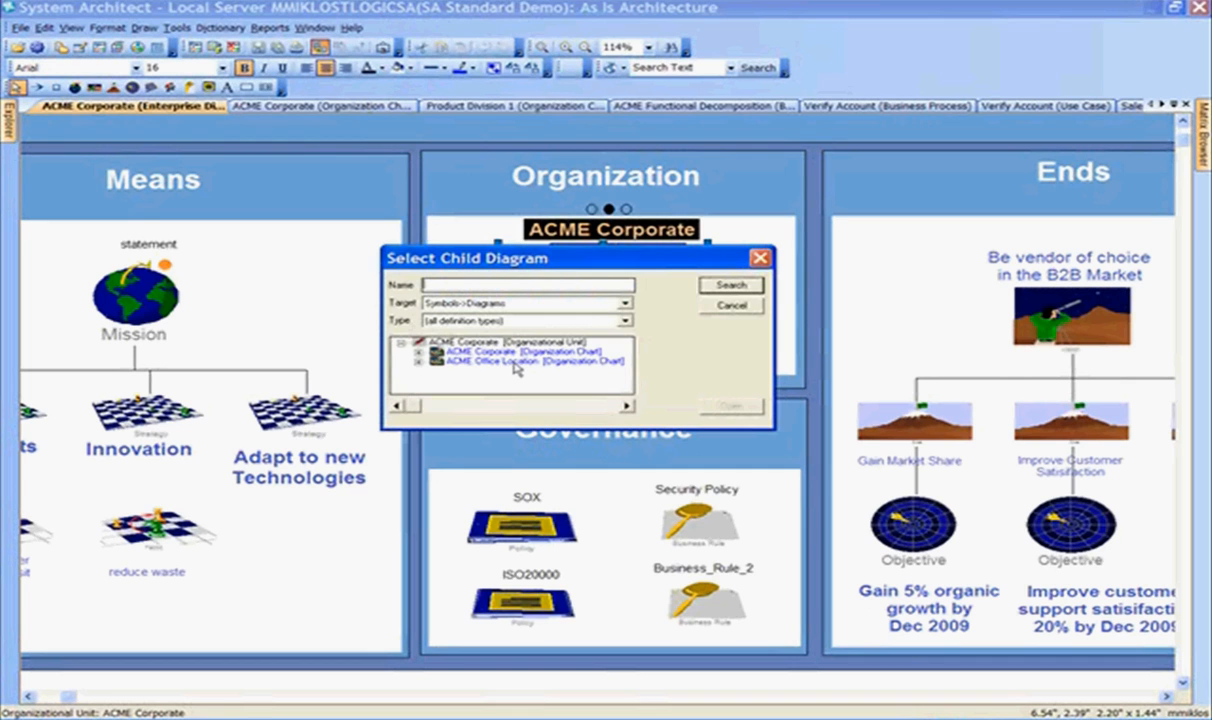
pyautogui.moveTo(507, 370)
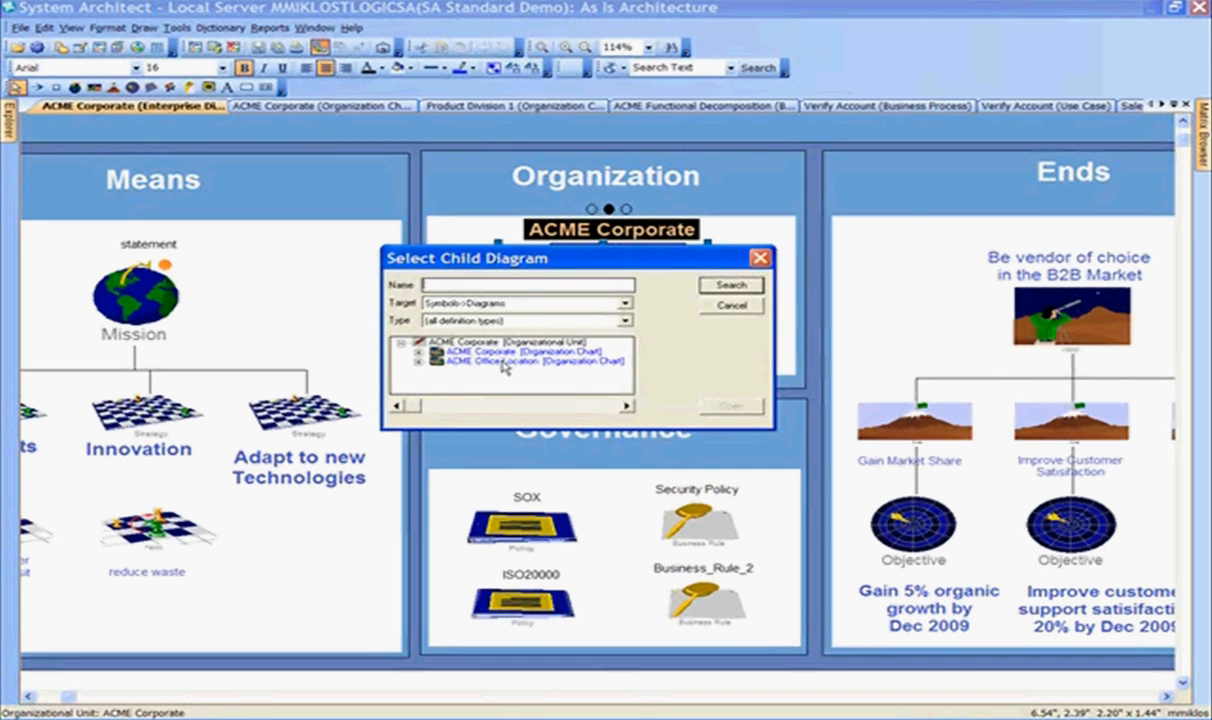
pyautogui.click(515, 362)
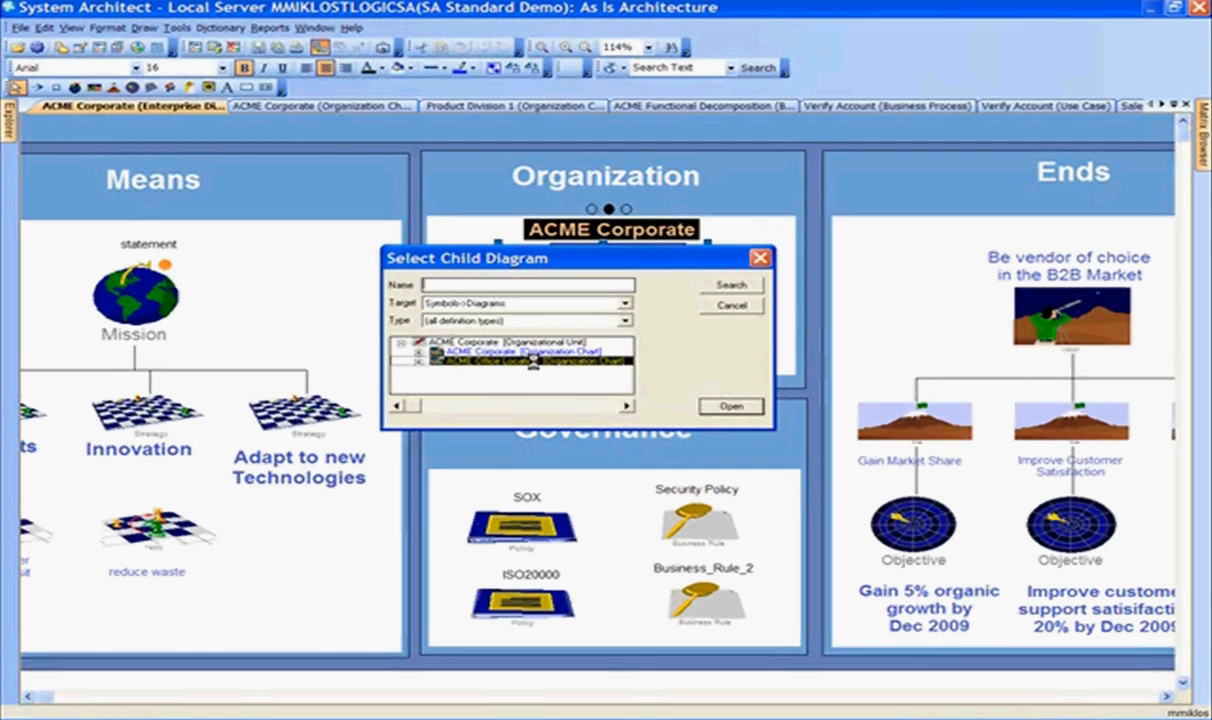
pyautogui.click(731, 406)
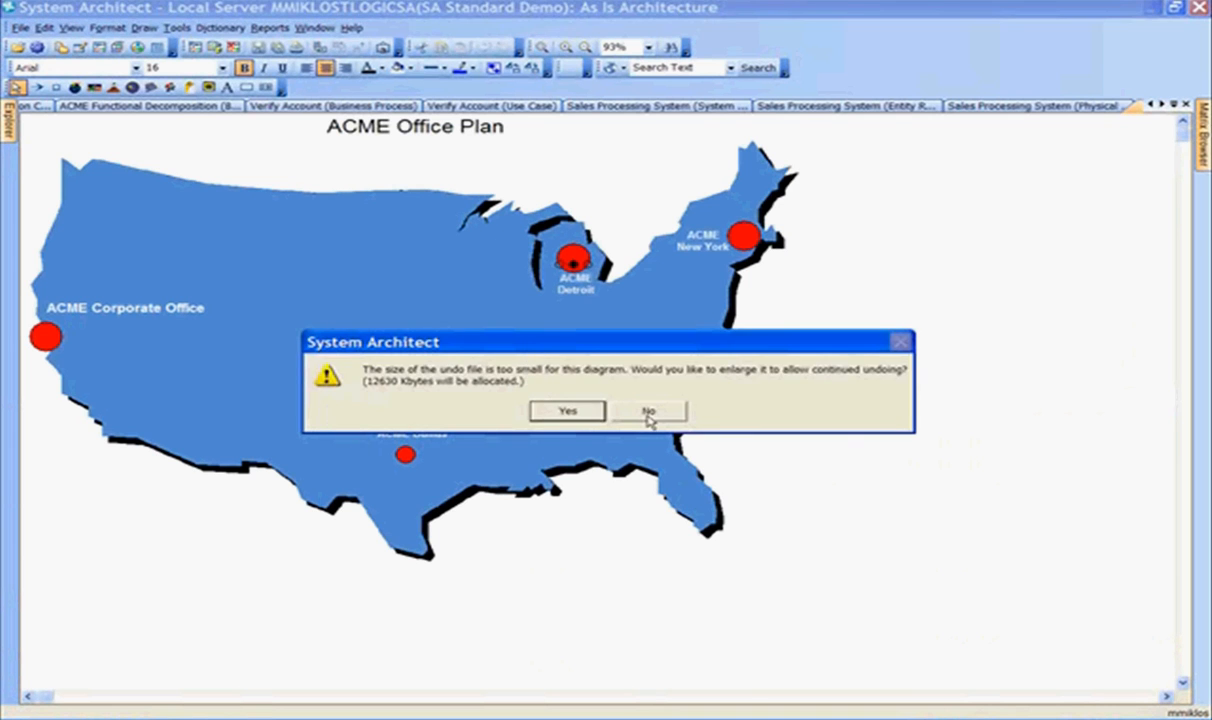
# Step: Decline enlarging the undo file and drill into the ACME Detroit office symbol
pyautogui.click(650, 410)
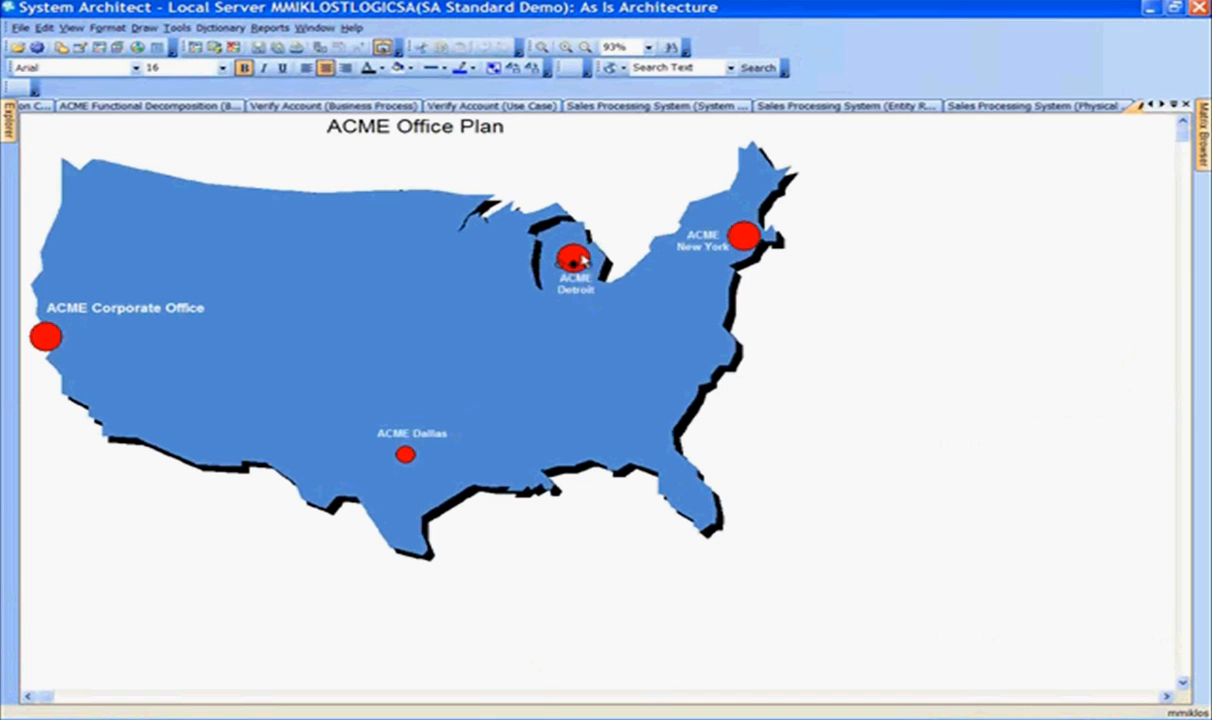
pyautogui.click(570, 257)
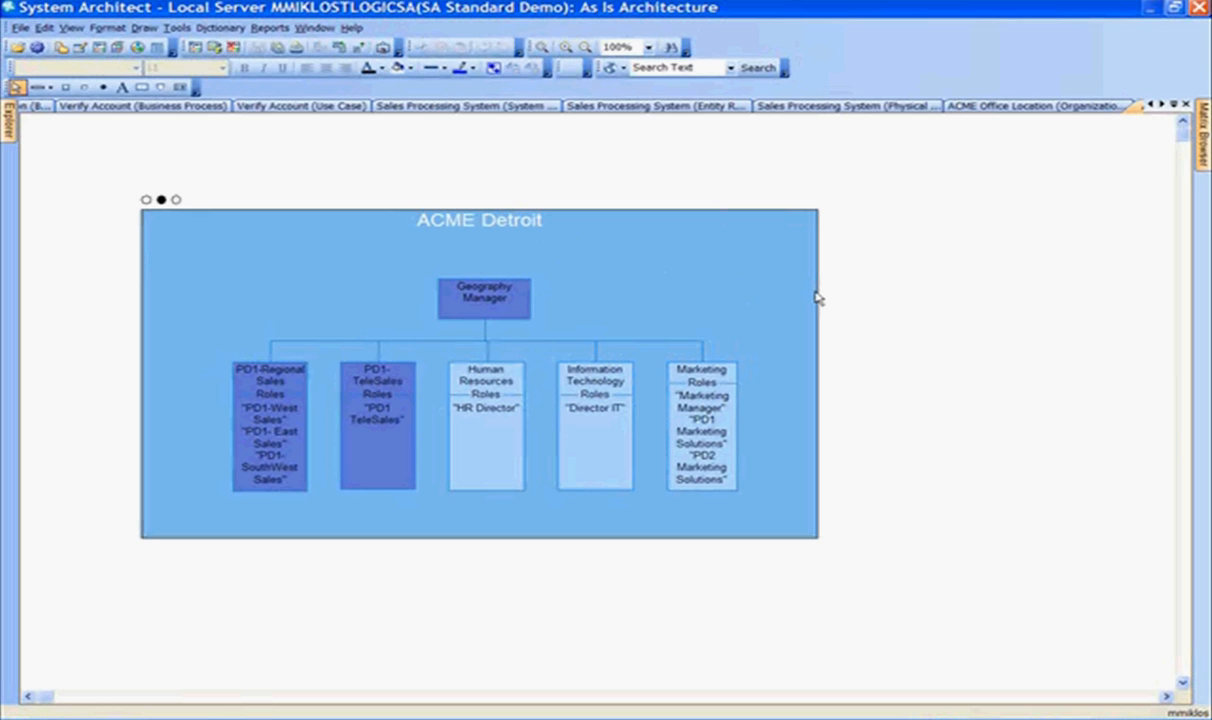
# Step: Select the ACME Detroit location frame and request its child diagram list
pyautogui.click(484, 298)
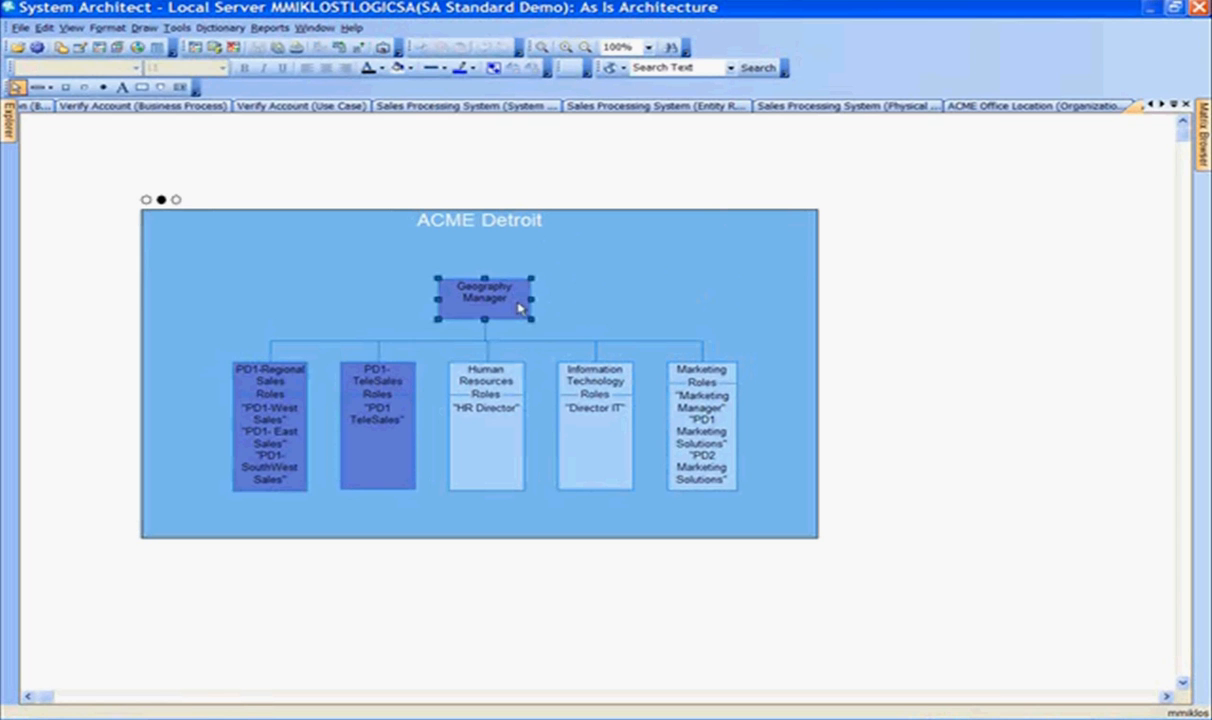
pyautogui.click(268, 418)
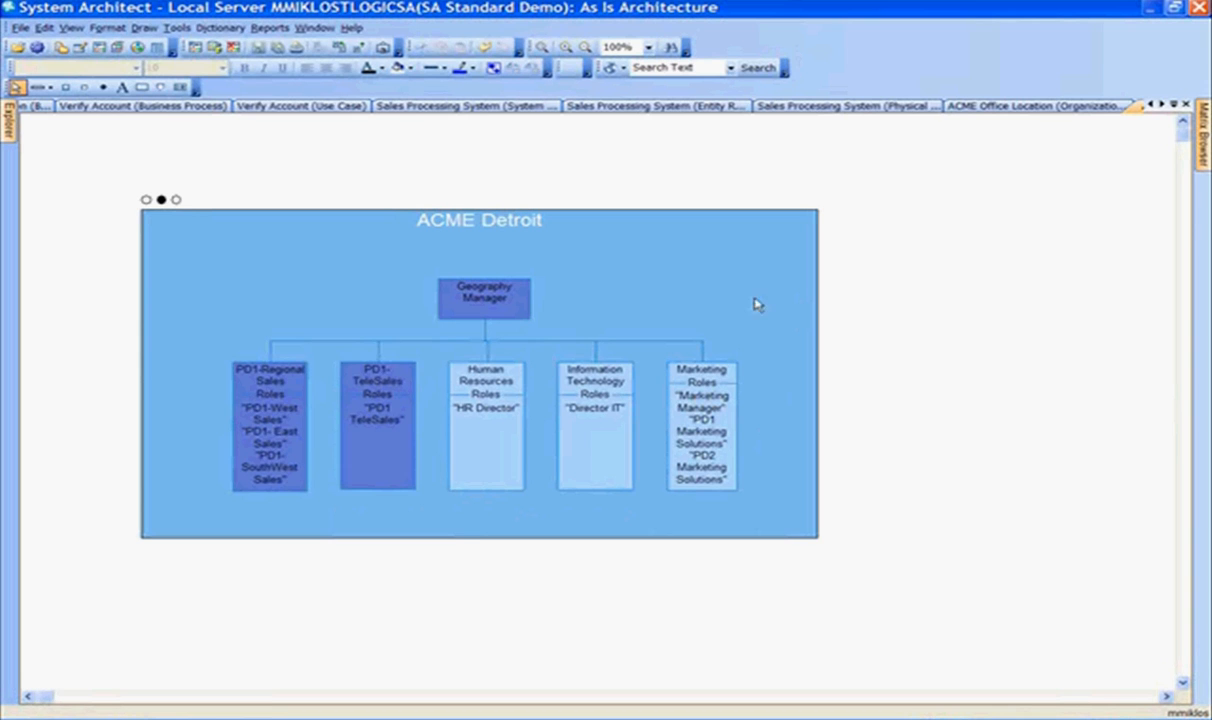
pyautogui.click(479, 220)
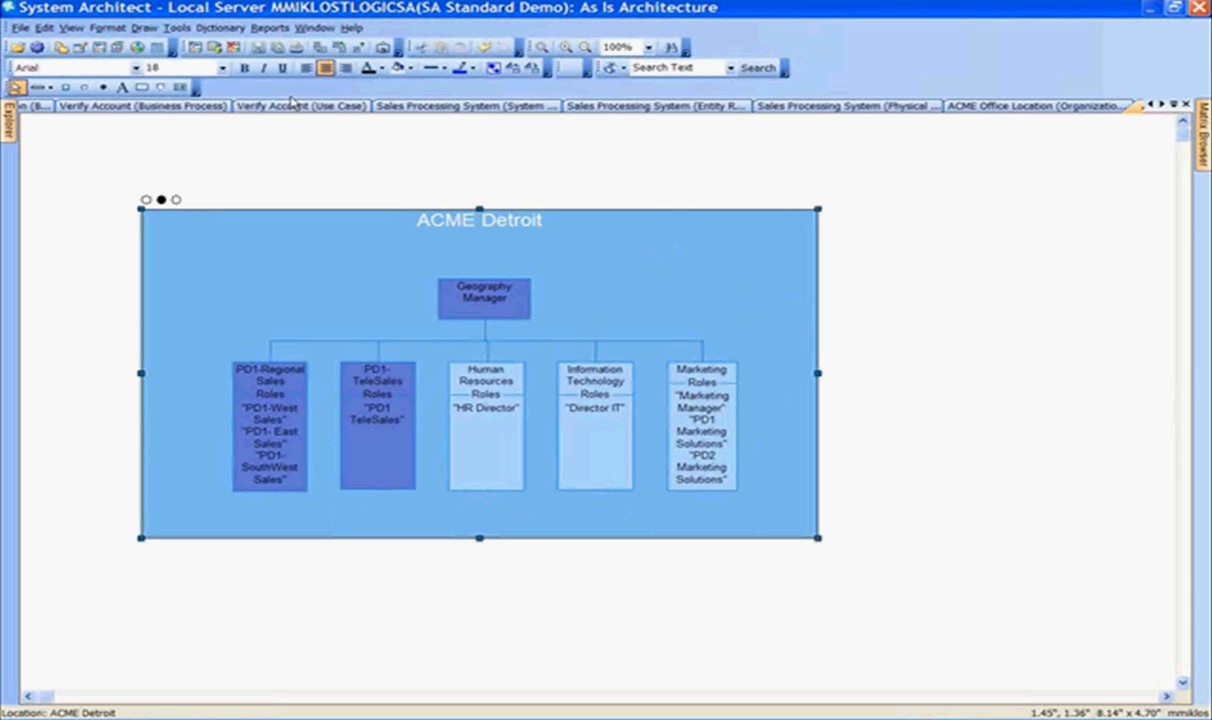
pyautogui.moveTo(326, 48)
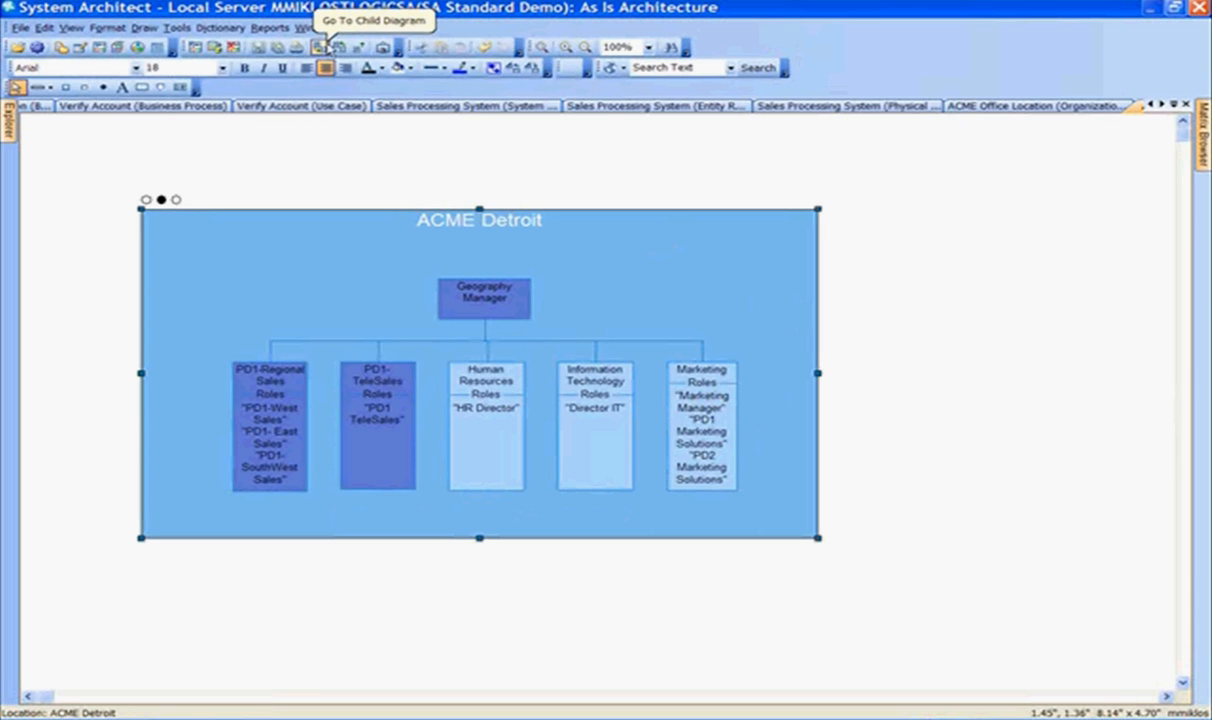
pyautogui.click(324, 47)
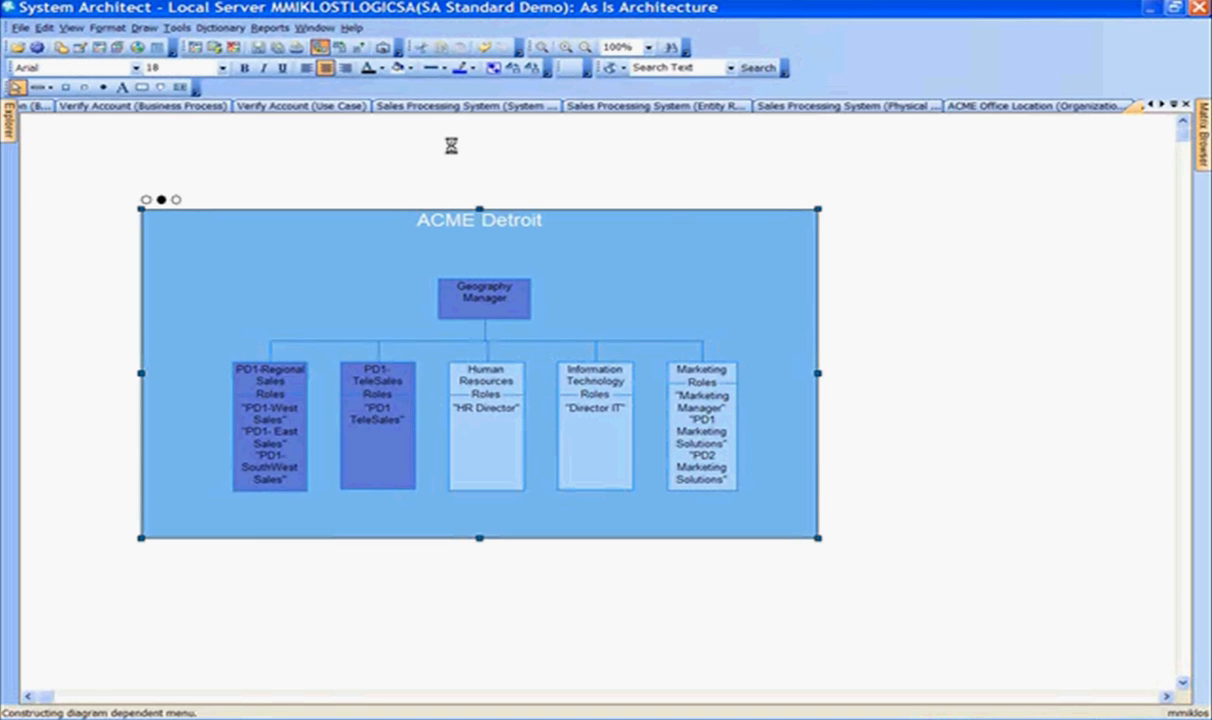
# Step: Choose the Detroit network diagram from the child diagram list
pyautogui.click(1037, 106)
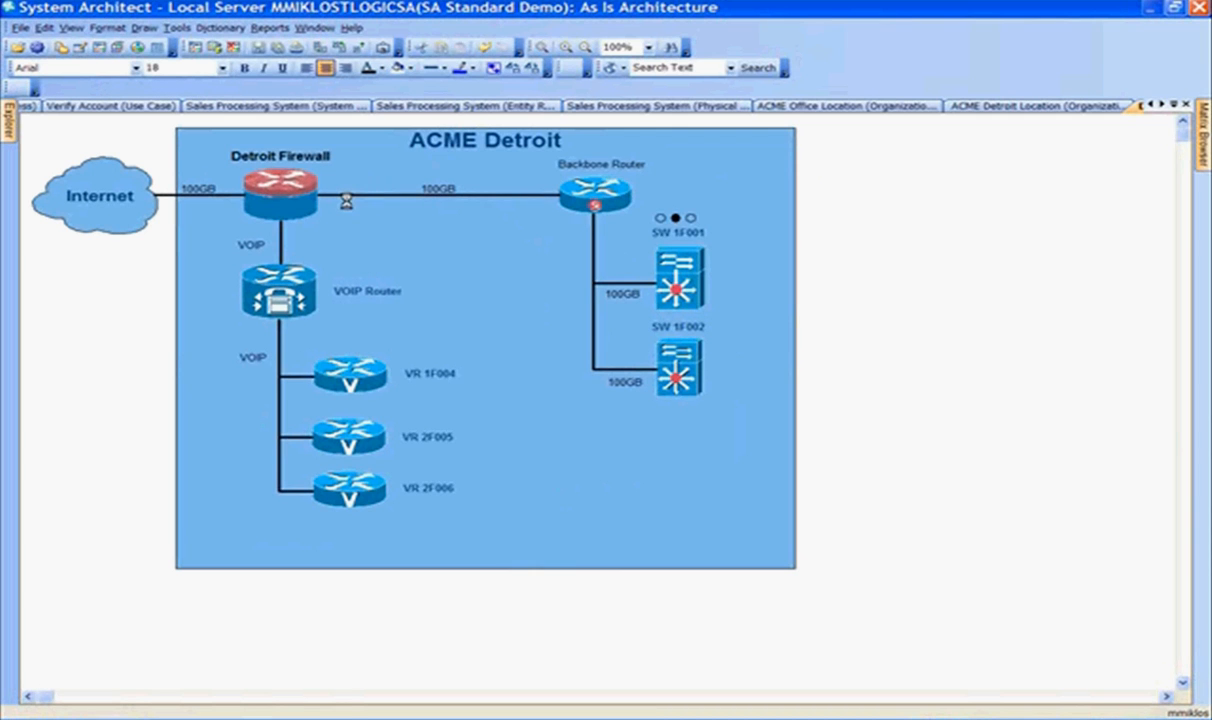
pyautogui.moveTo(345, 201)
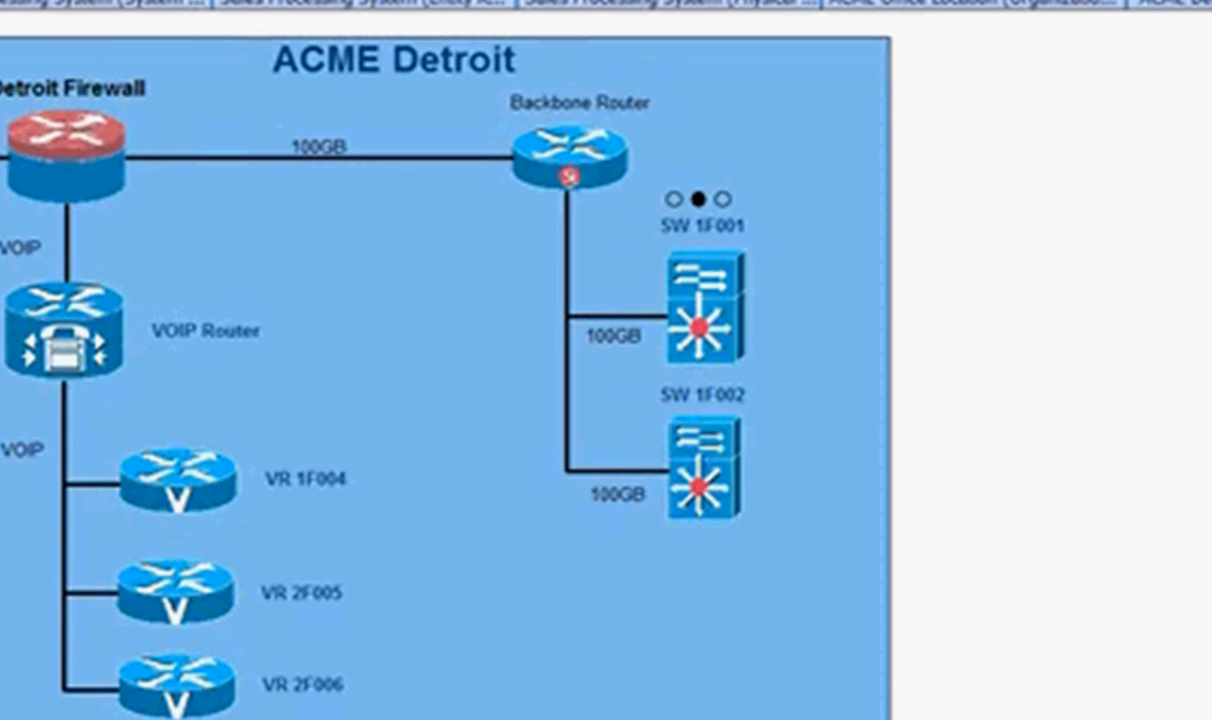
pyautogui.moveTo(375, 113)
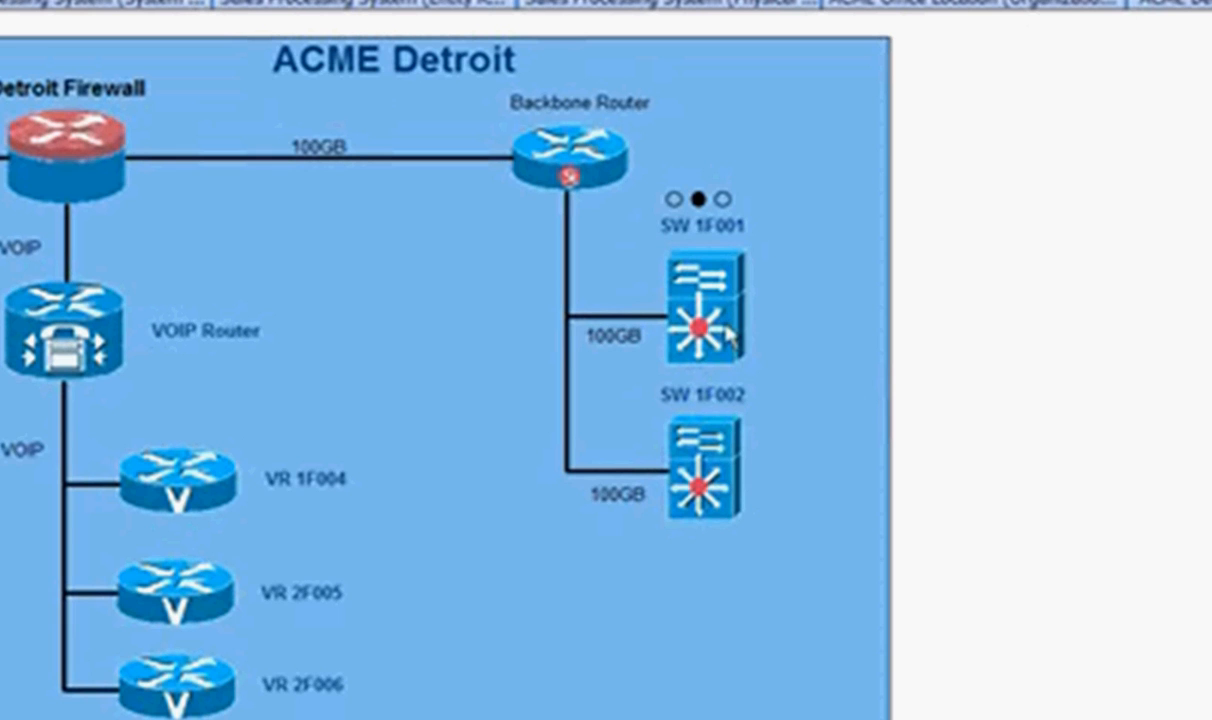
# Step: Drill into switch SW 1F001's diagram and open server VAN-S-FINAS02's properties
pyautogui.click(702, 322)
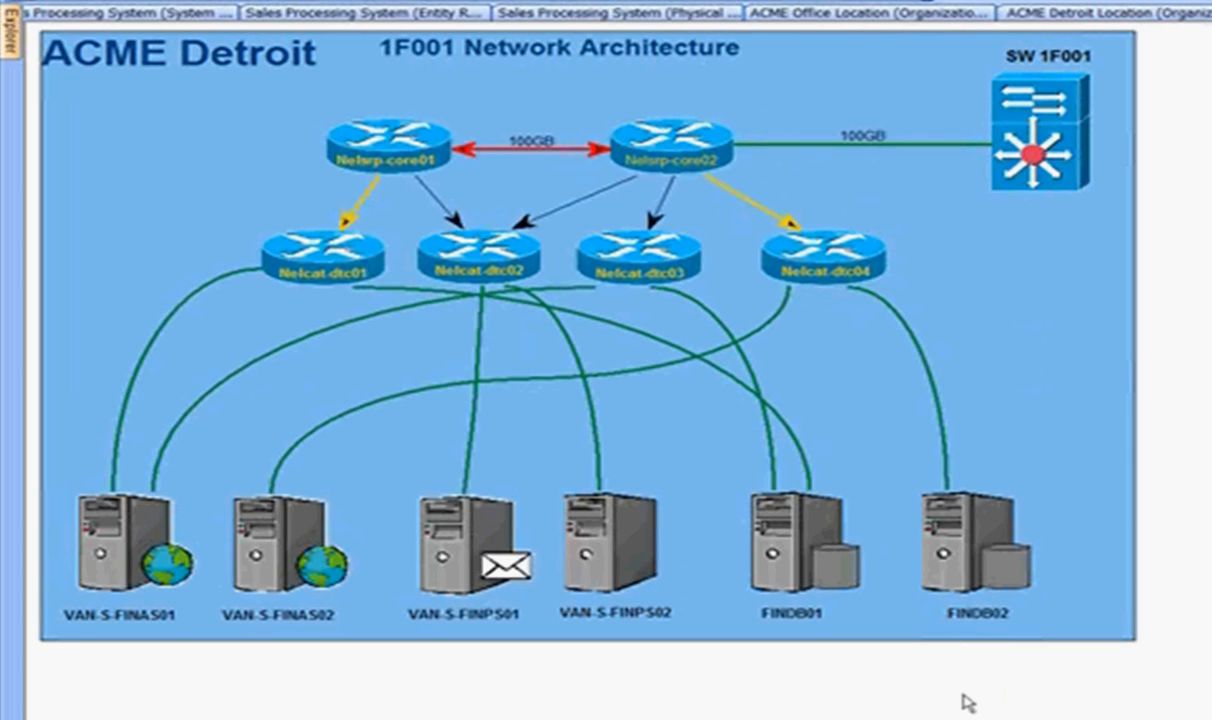
pyautogui.moveTo(572, 378)
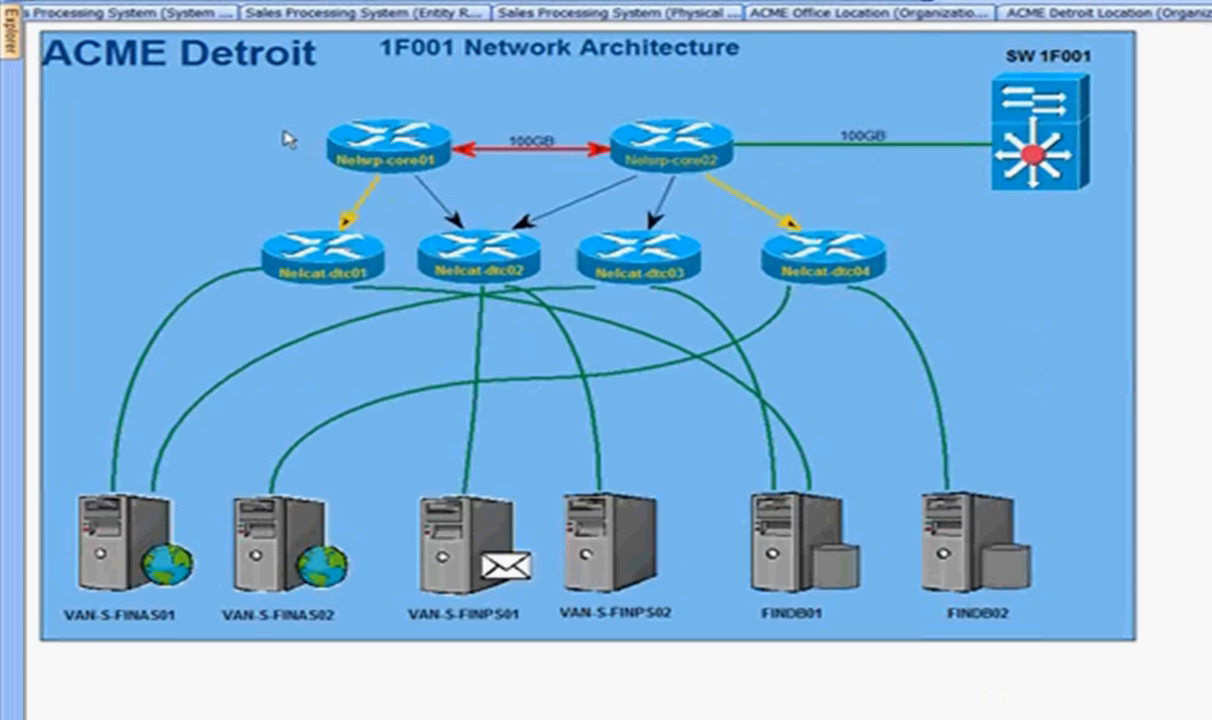
pyautogui.moveTo(197, 585)
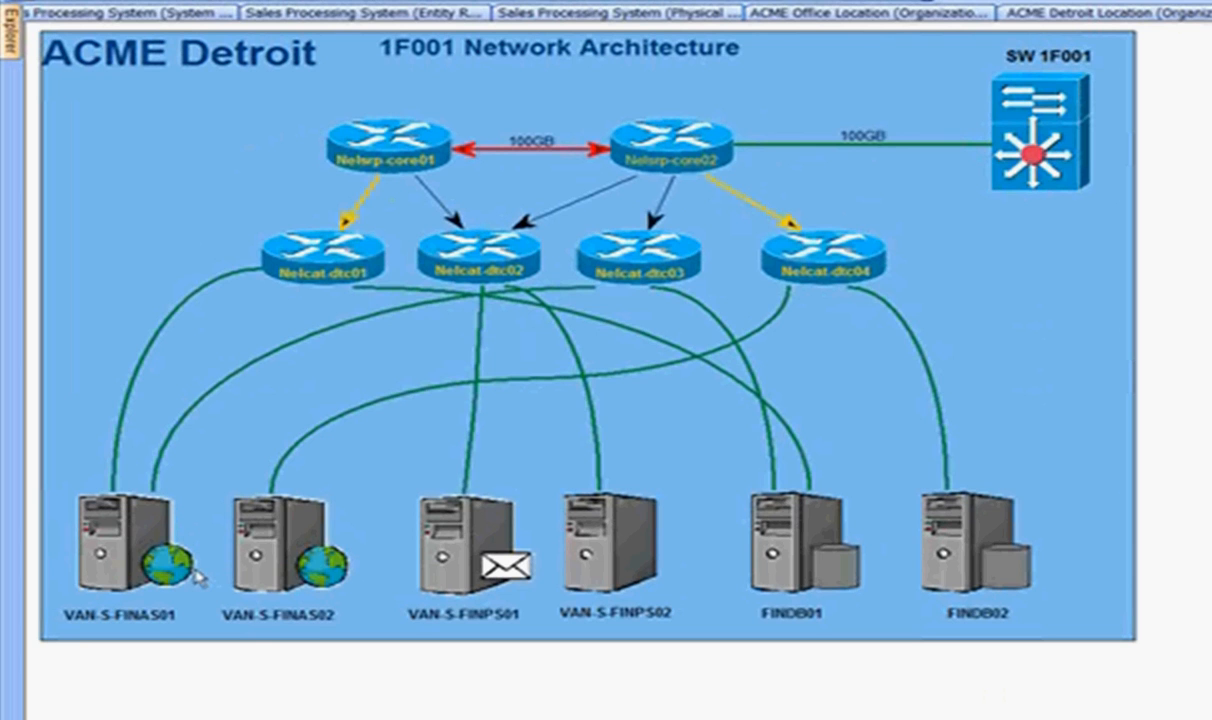
pyautogui.moveTo(254, 657)
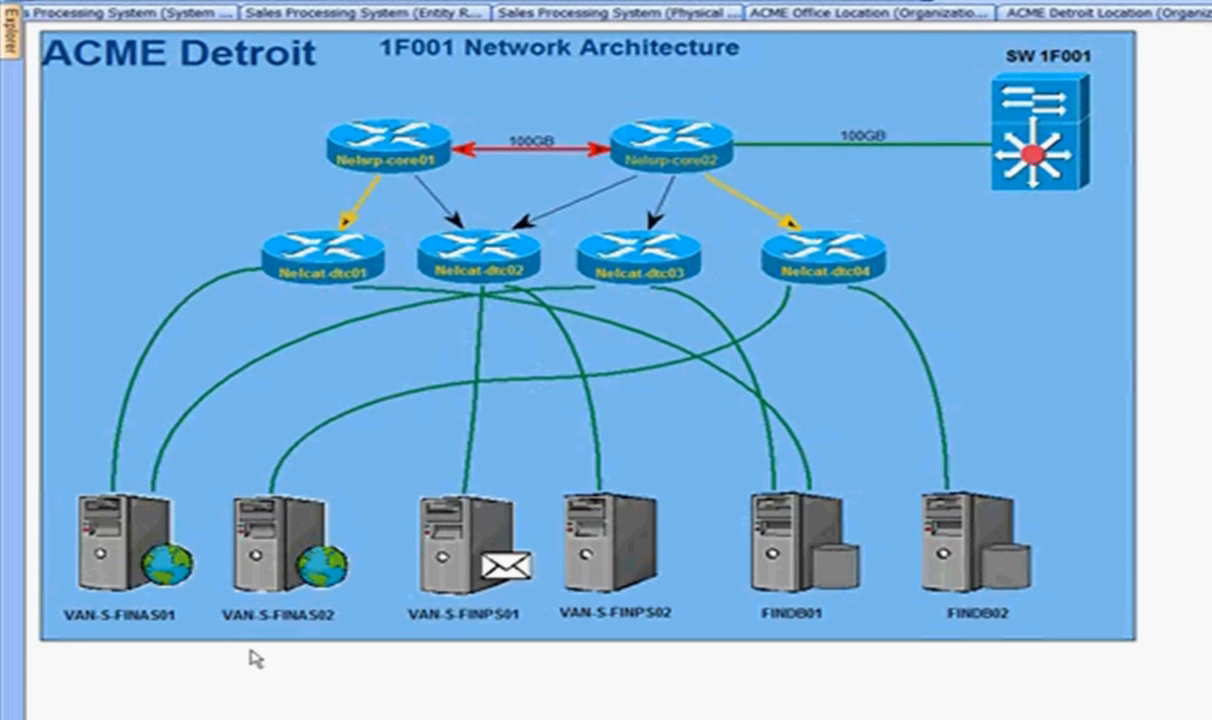
pyautogui.moveTo(258, 647)
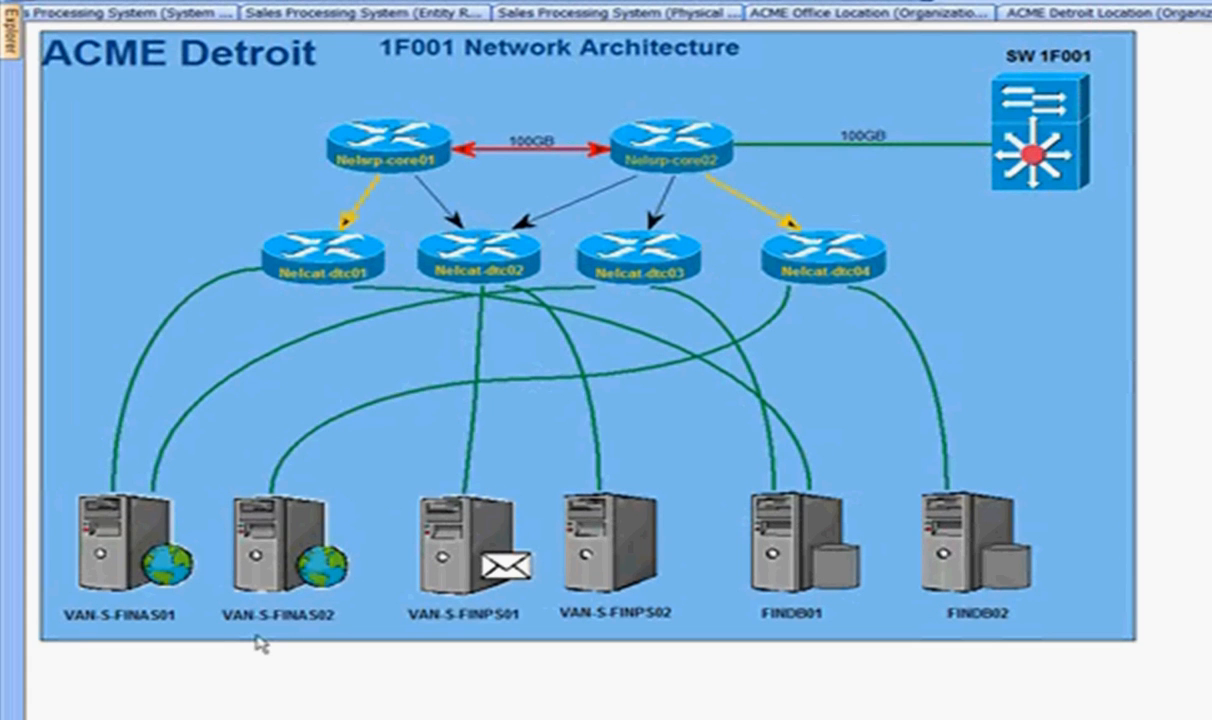
pyautogui.moveTo(305, 563)
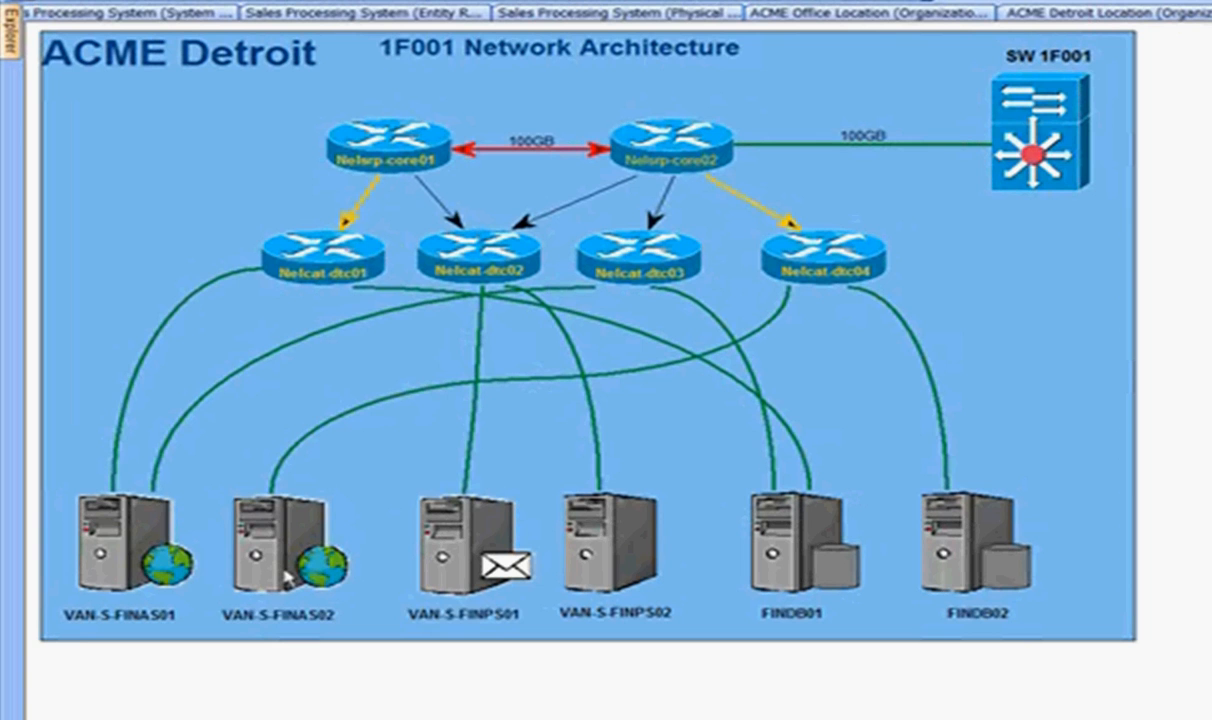
pyautogui.click(260, 560)
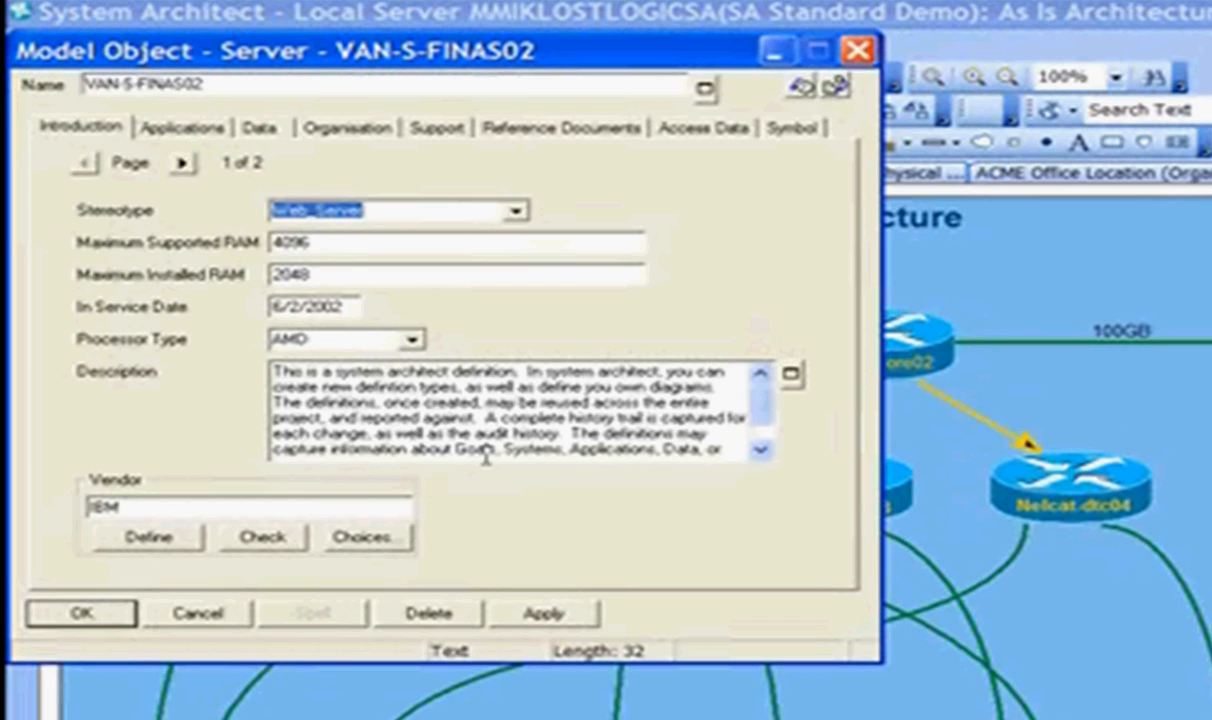
pyautogui.moveTo(438, 298)
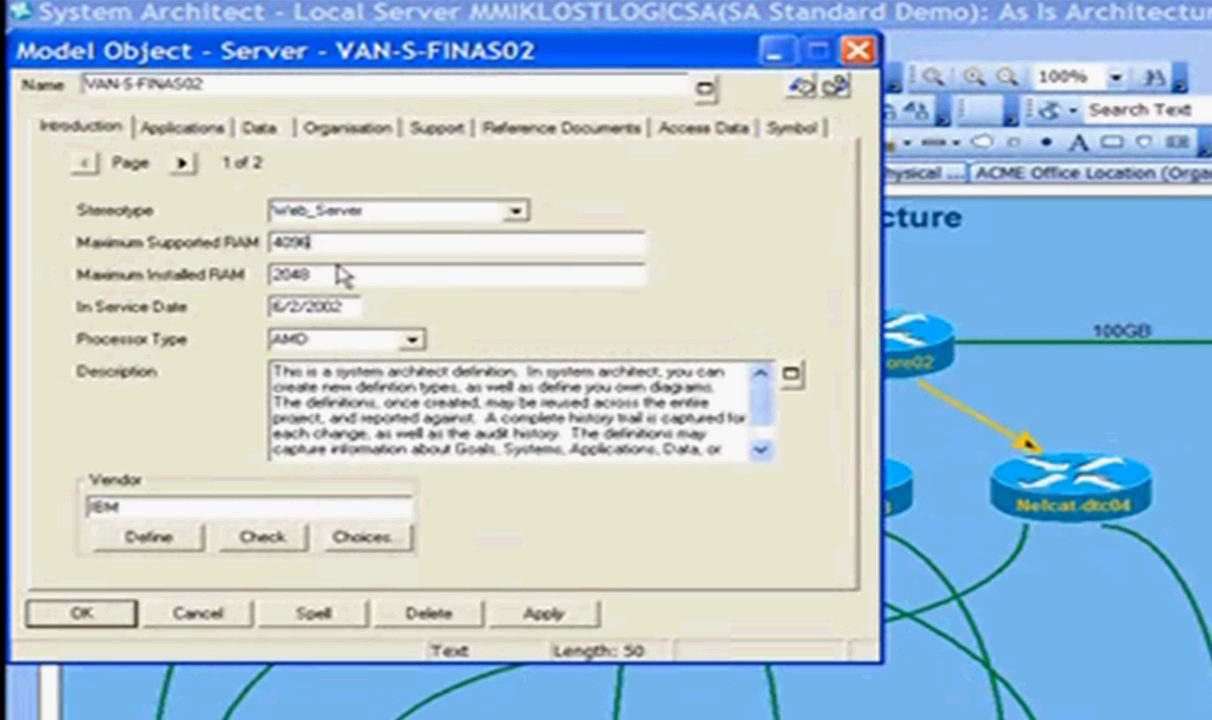
# Step: Review the applications assigned to VAN-S-FINAS02, then close its properties
pyautogui.click(315, 306)
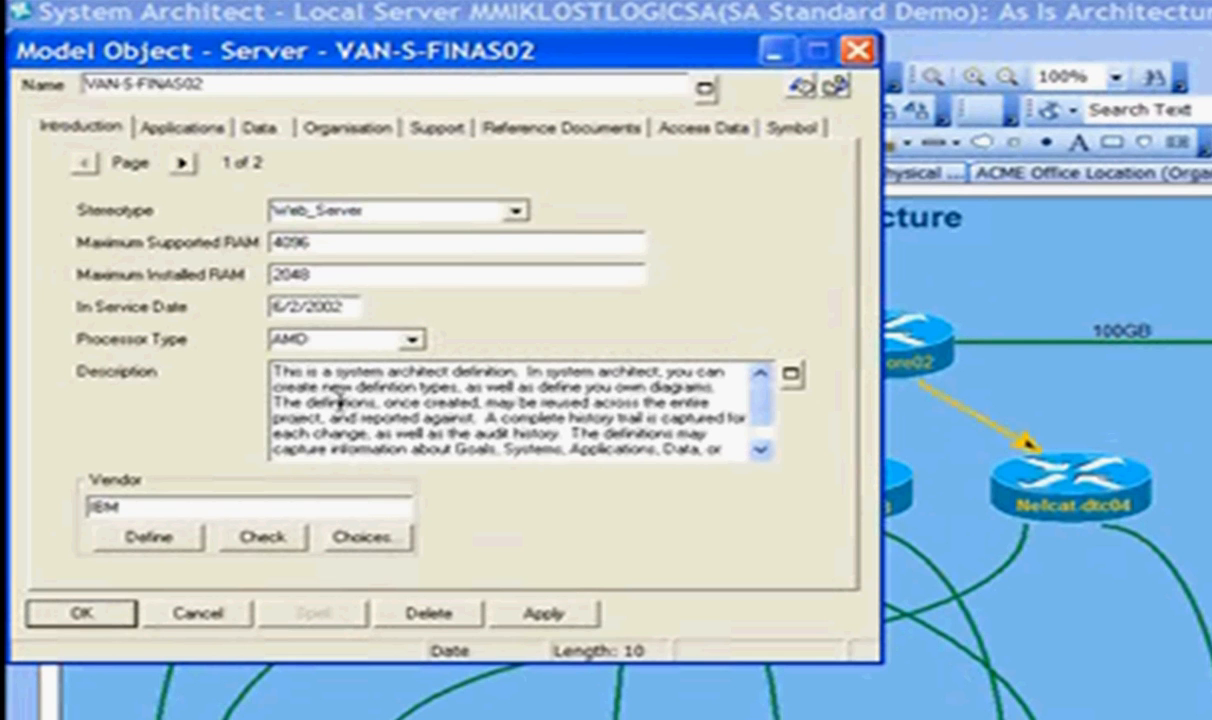
pyautogui.click(183, 163)
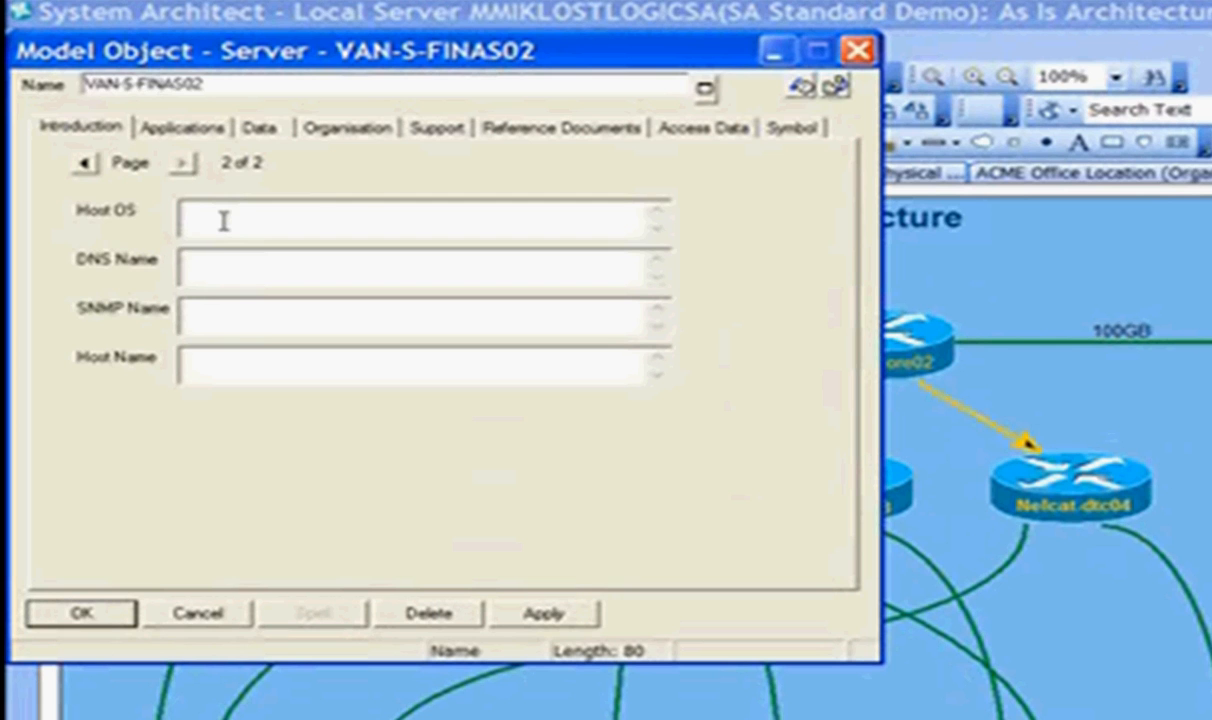
pyautogui.click(185, 128)
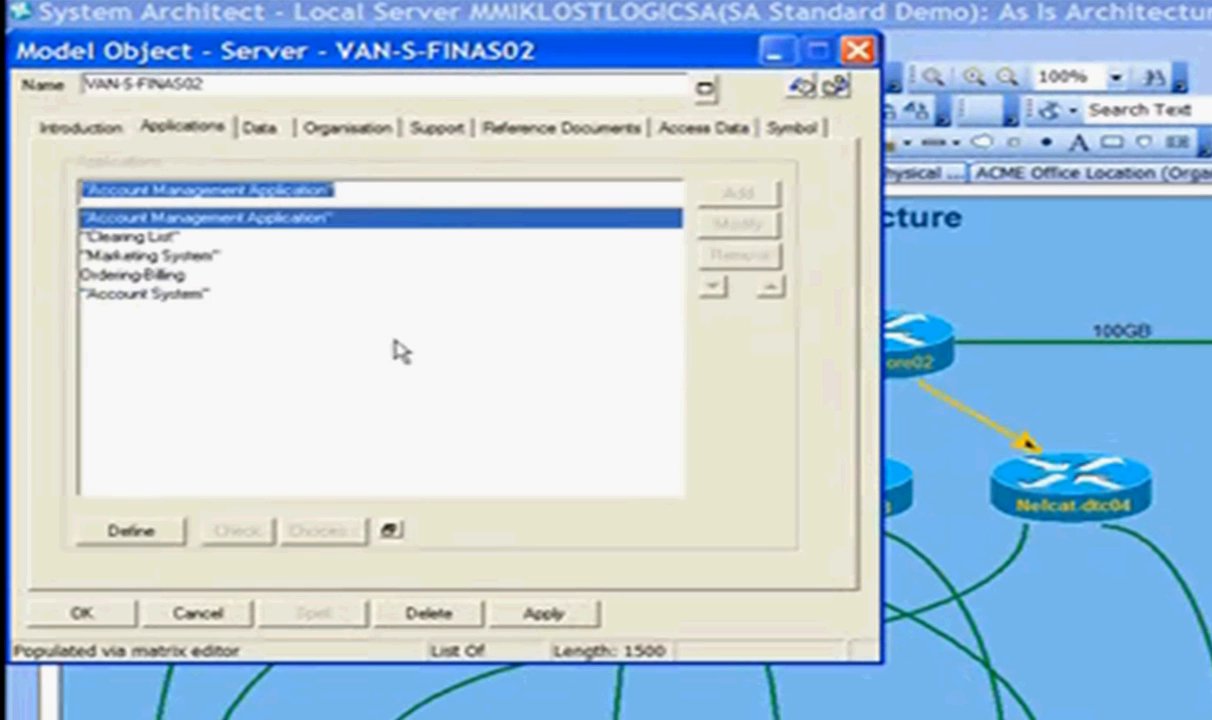
pyautogui.moveTo(160, 318)
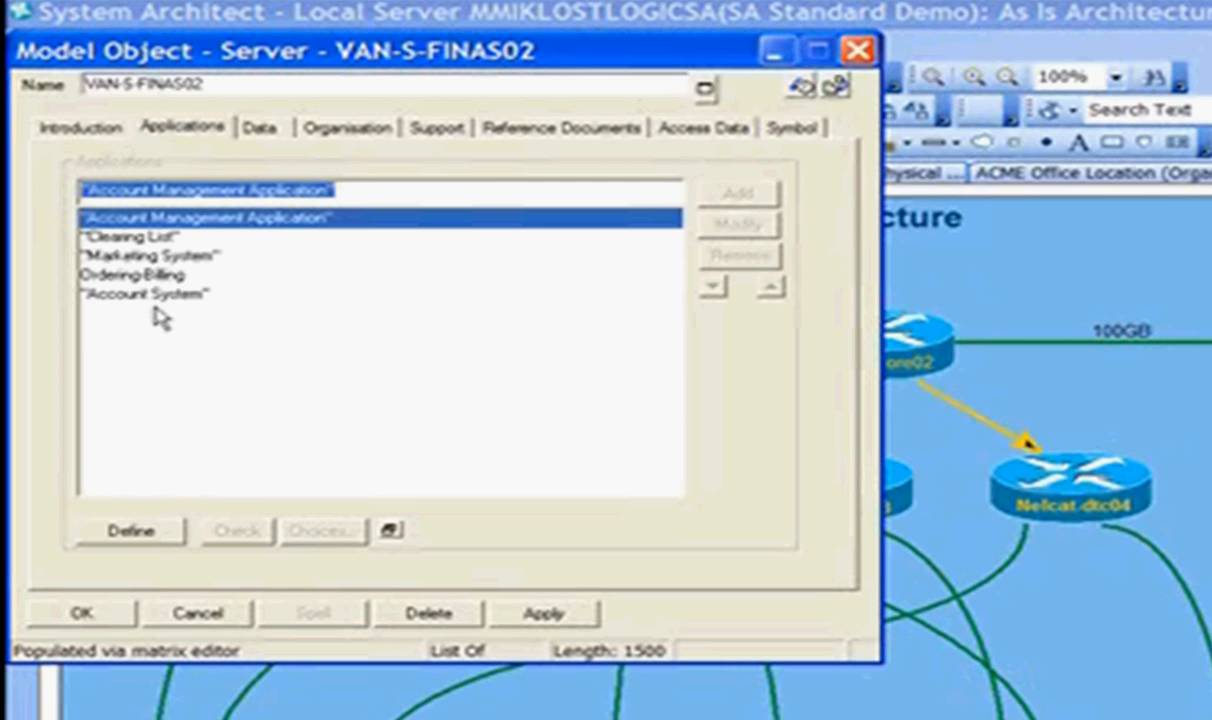
pyautogui.moveTo(207, 487)
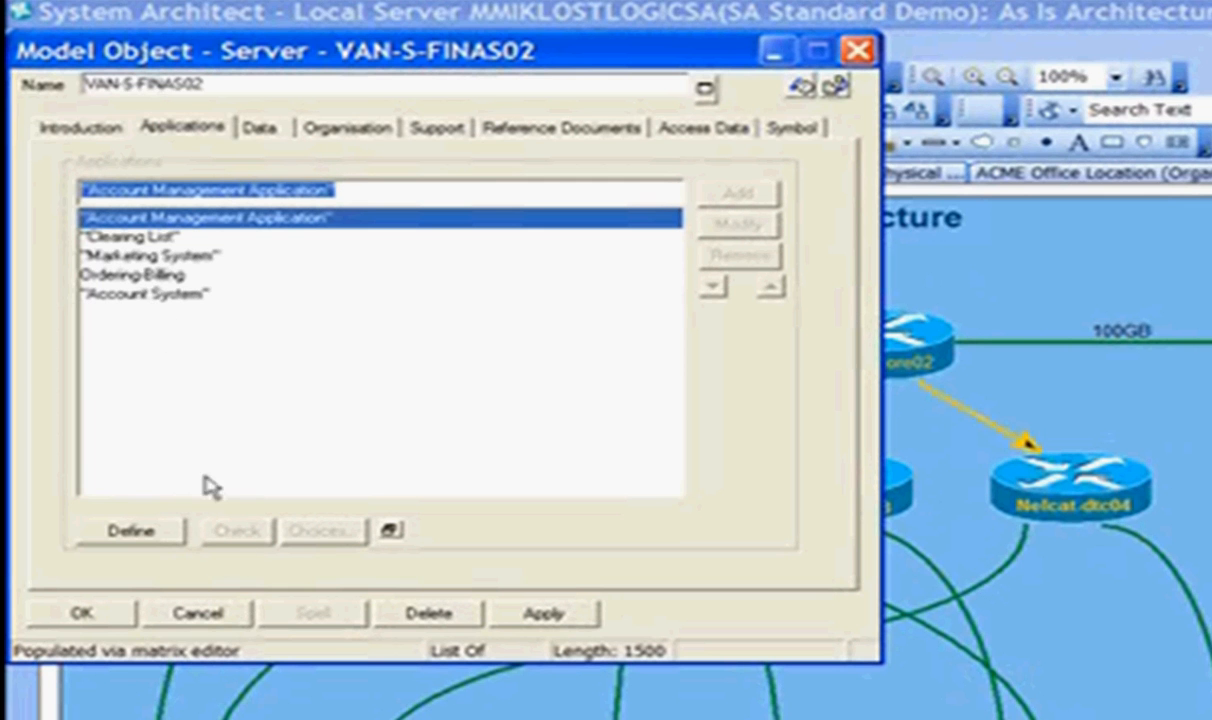
pyautogui.click(83, 612)
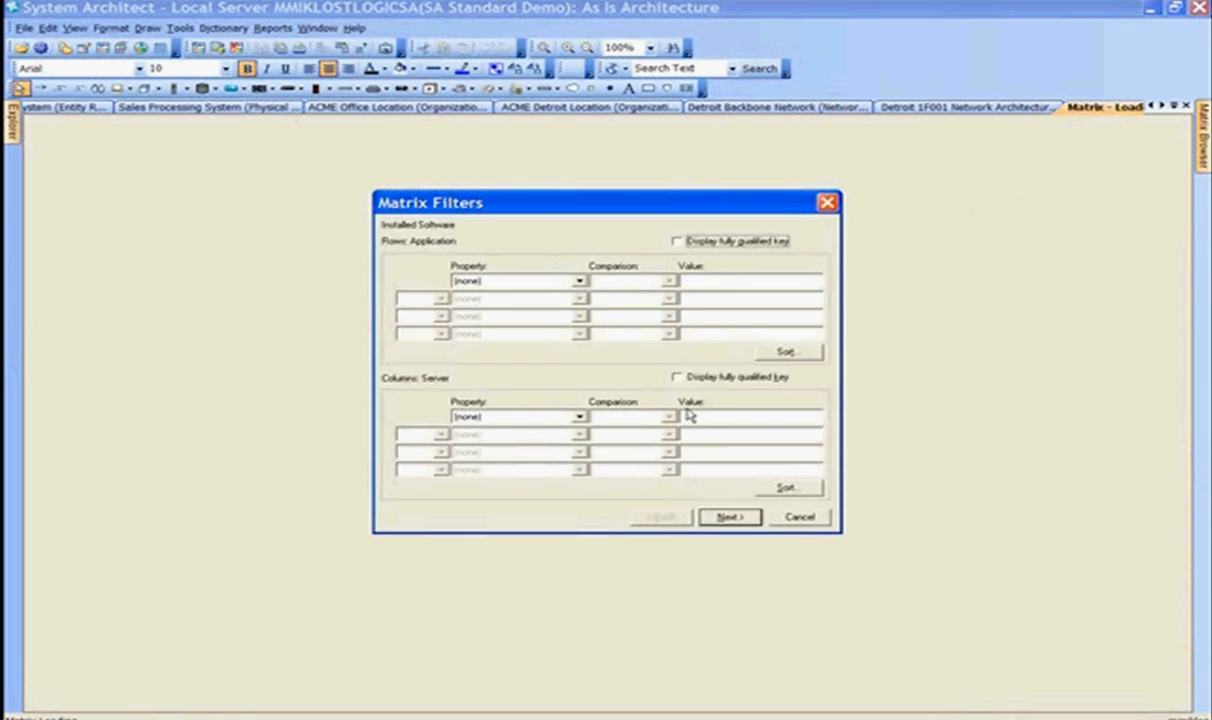
# Step: Accept the Matrix Filters unchanged to load all applications and servers
pyautogui.click(730, 516)
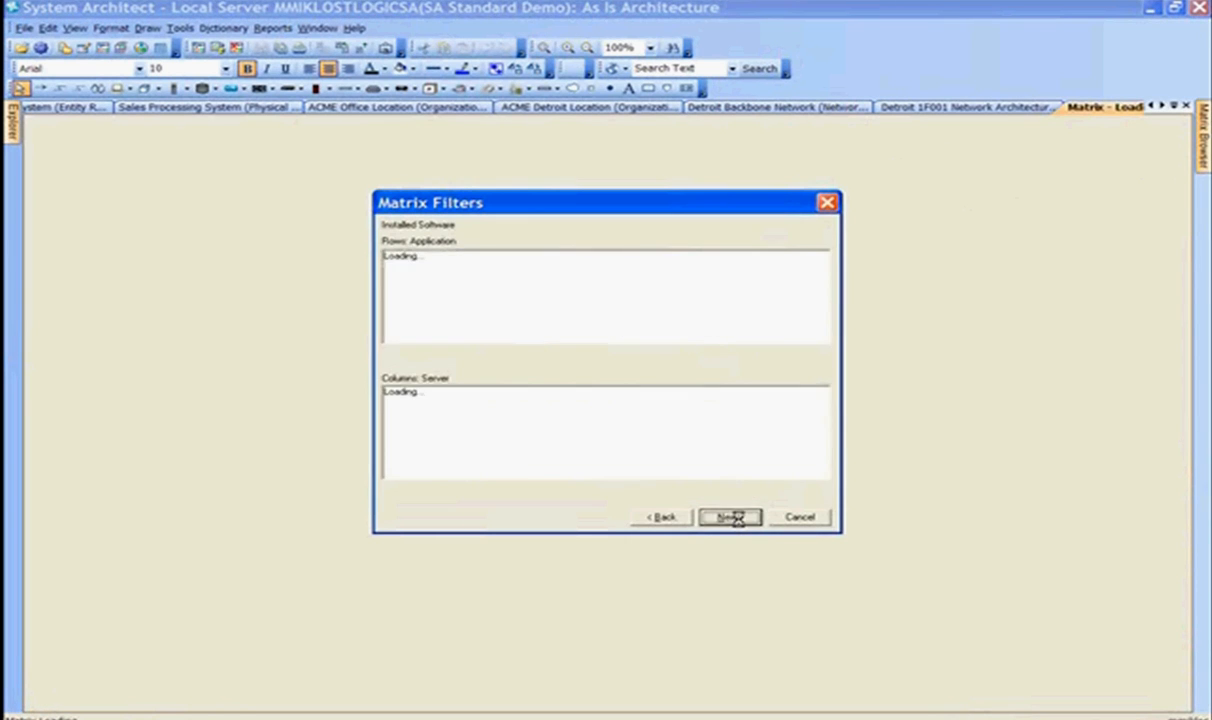
pyautogui.click(733, 516)
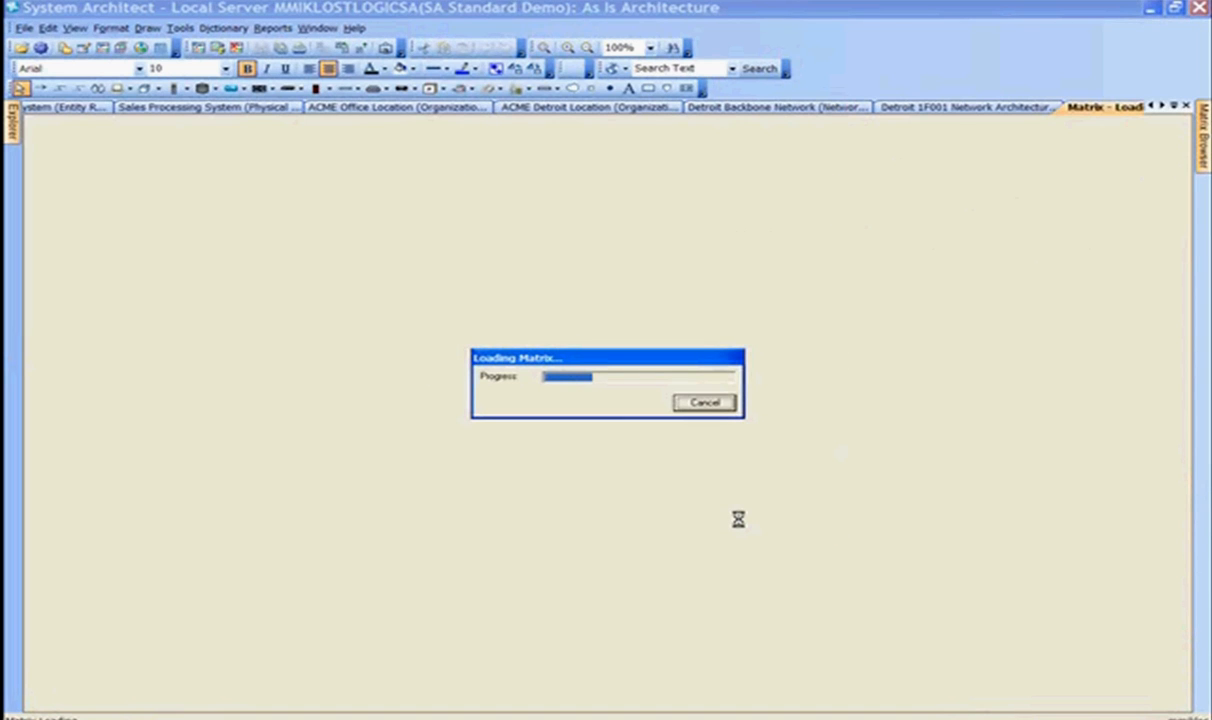
pyautogui.moveTo(741, 525)
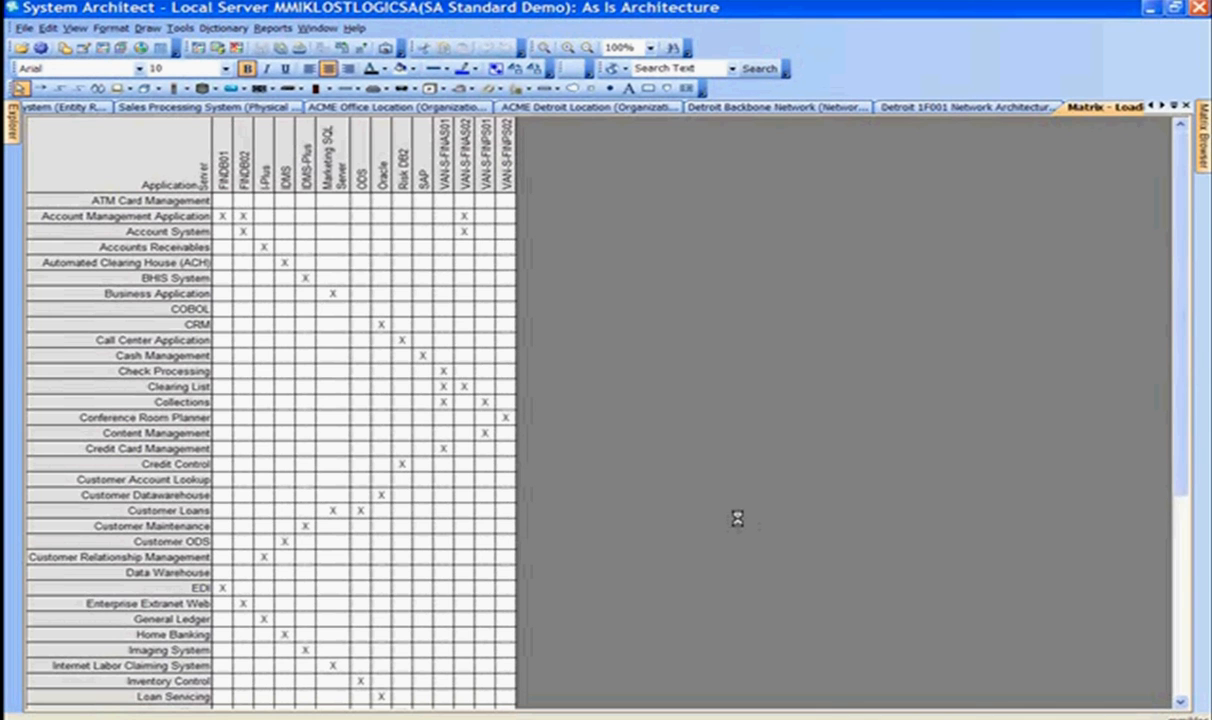
pyautogui.moveTo(148, 510)
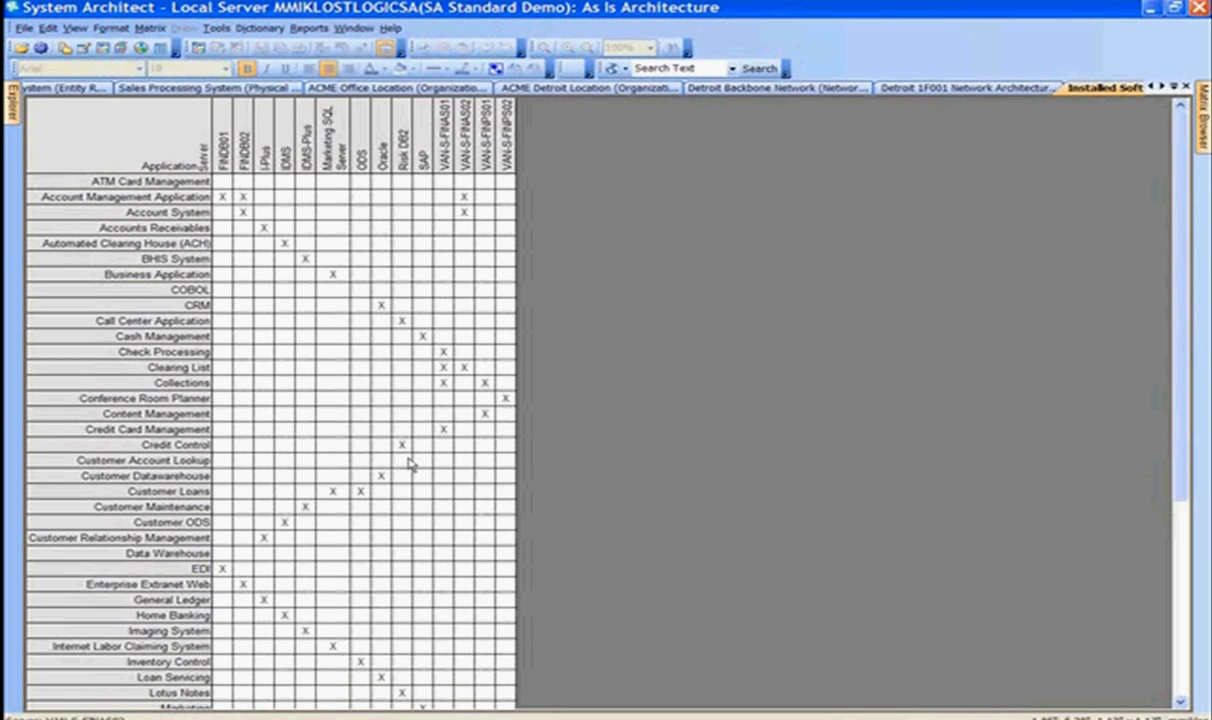
pyautogui.moveTo(427, 468)
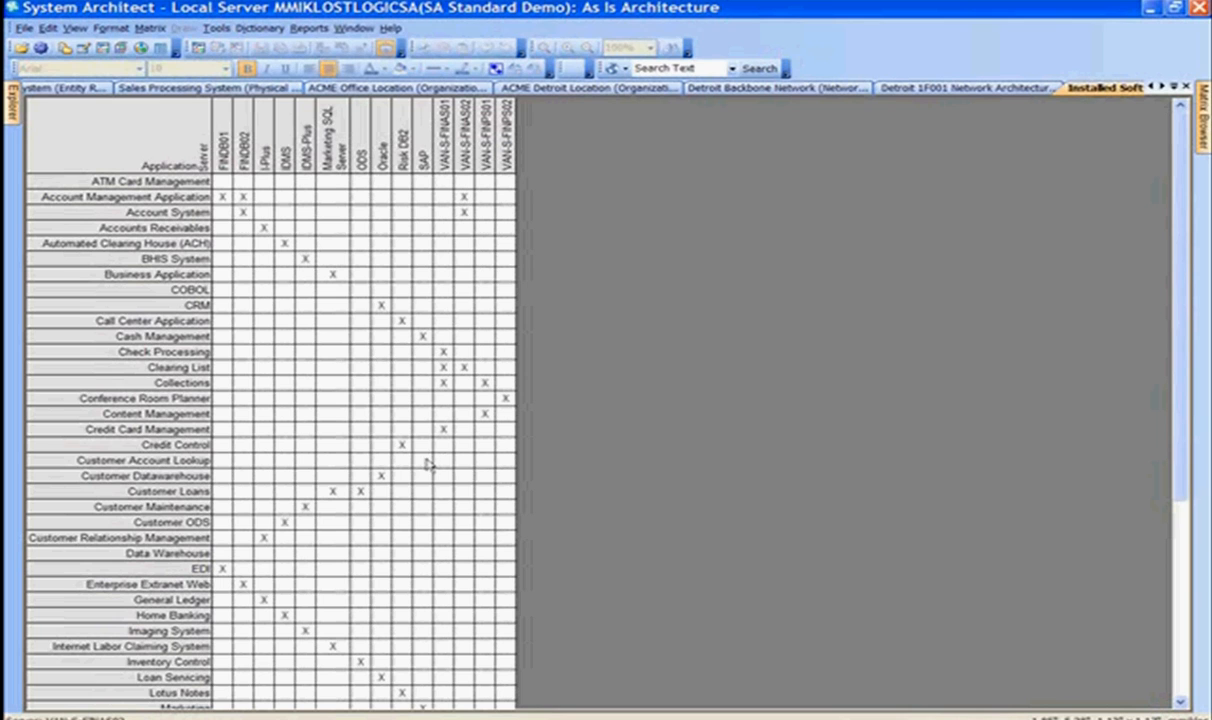
pyautogui.moveTo(444, 466)
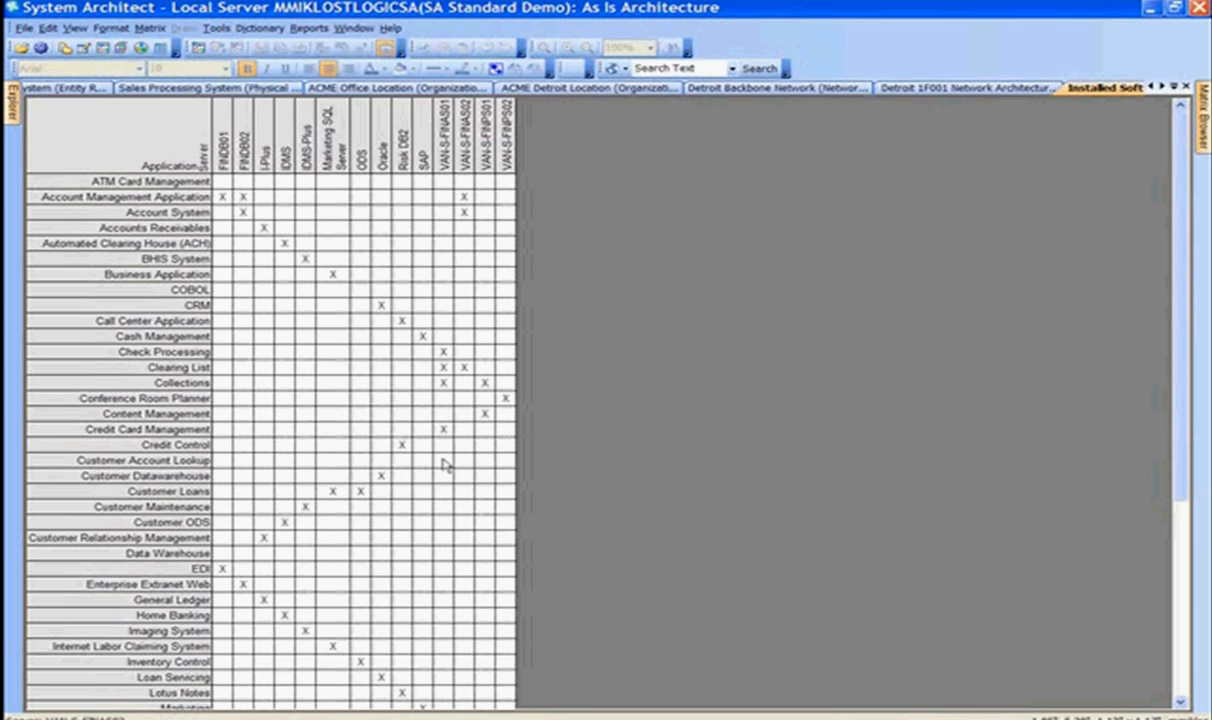
# Step: Mark the Customer Account Lookup / VAN-S-FINAS02 matrix cell with an X
pyautogui.click(438, 460)
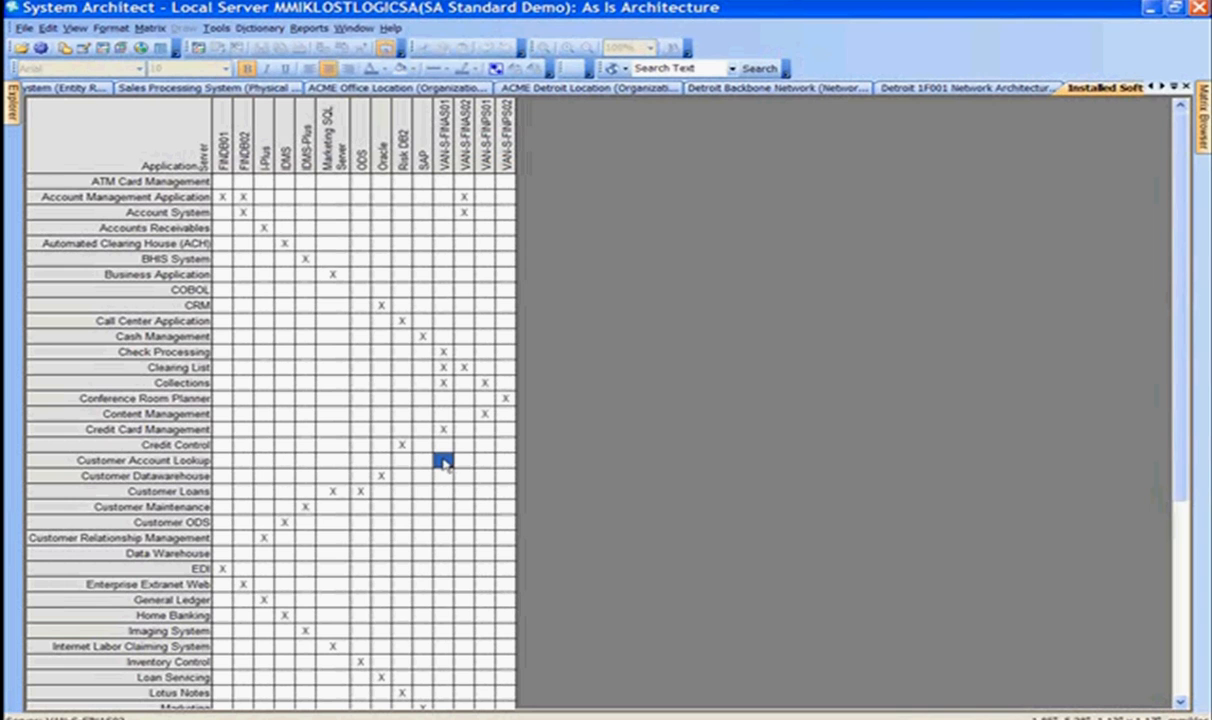
pyautogui.click(447, 460)
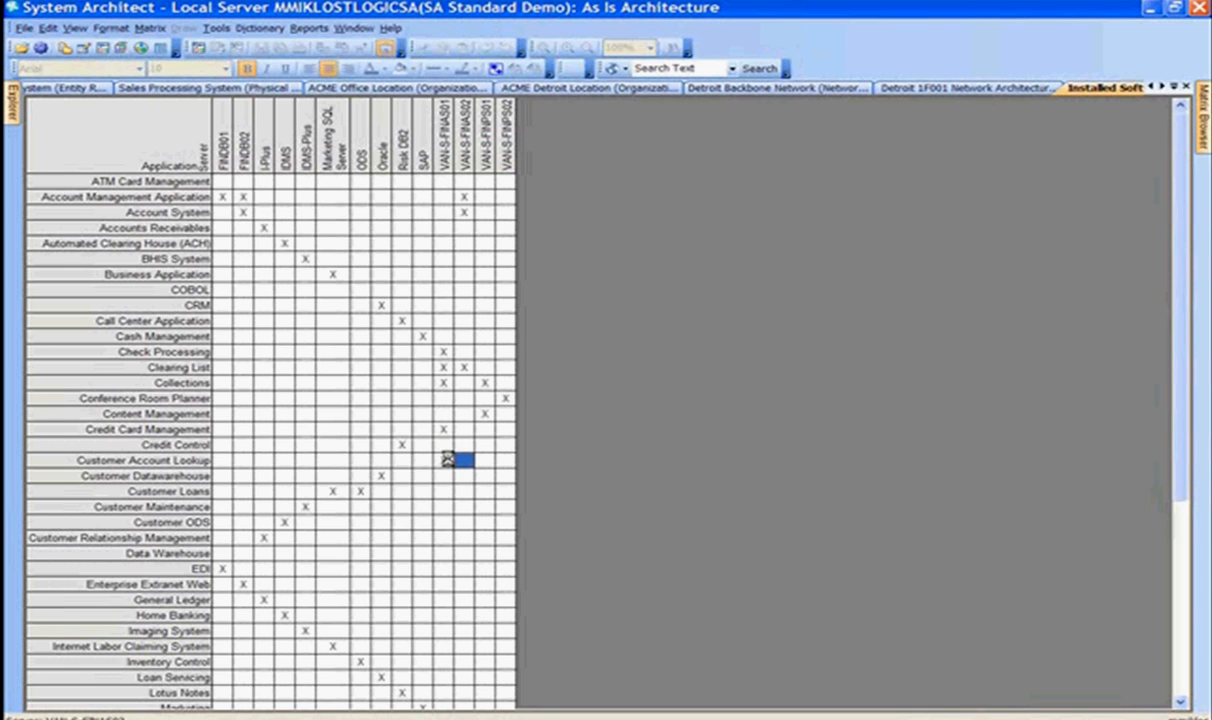
pyautogui.click(466, 459)
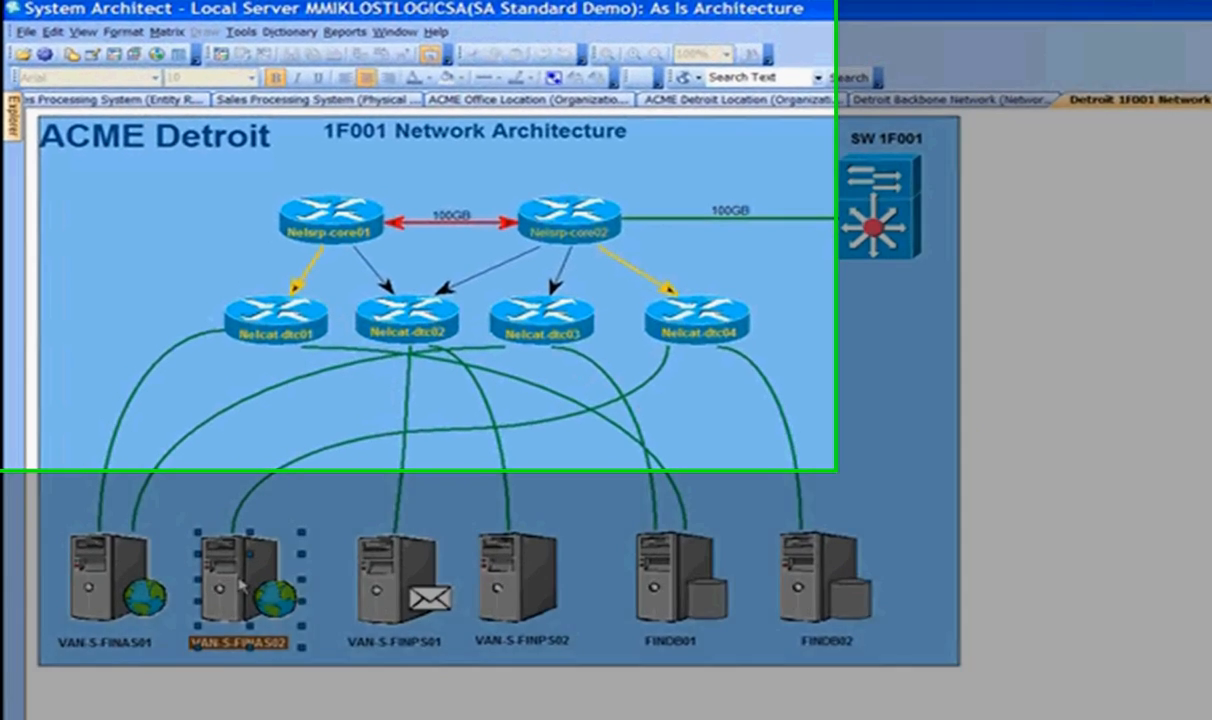
pyautogui.doubleClick(222, 575)
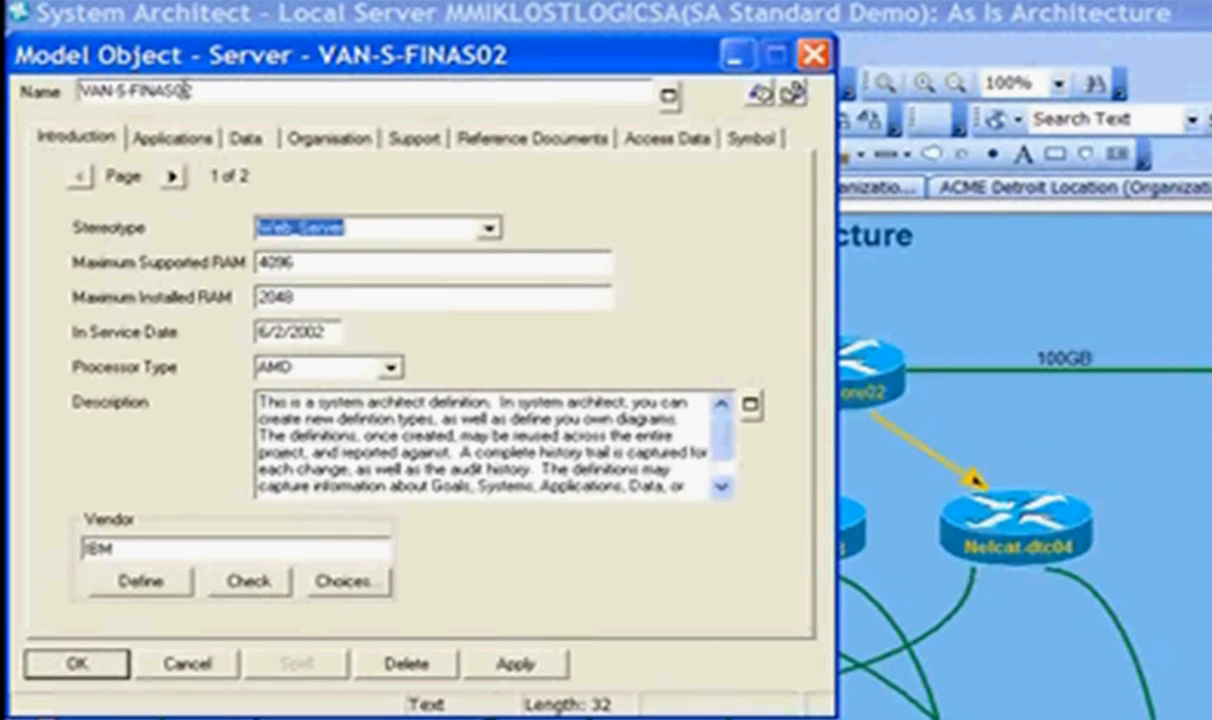
pyautogui.click(178, 137)
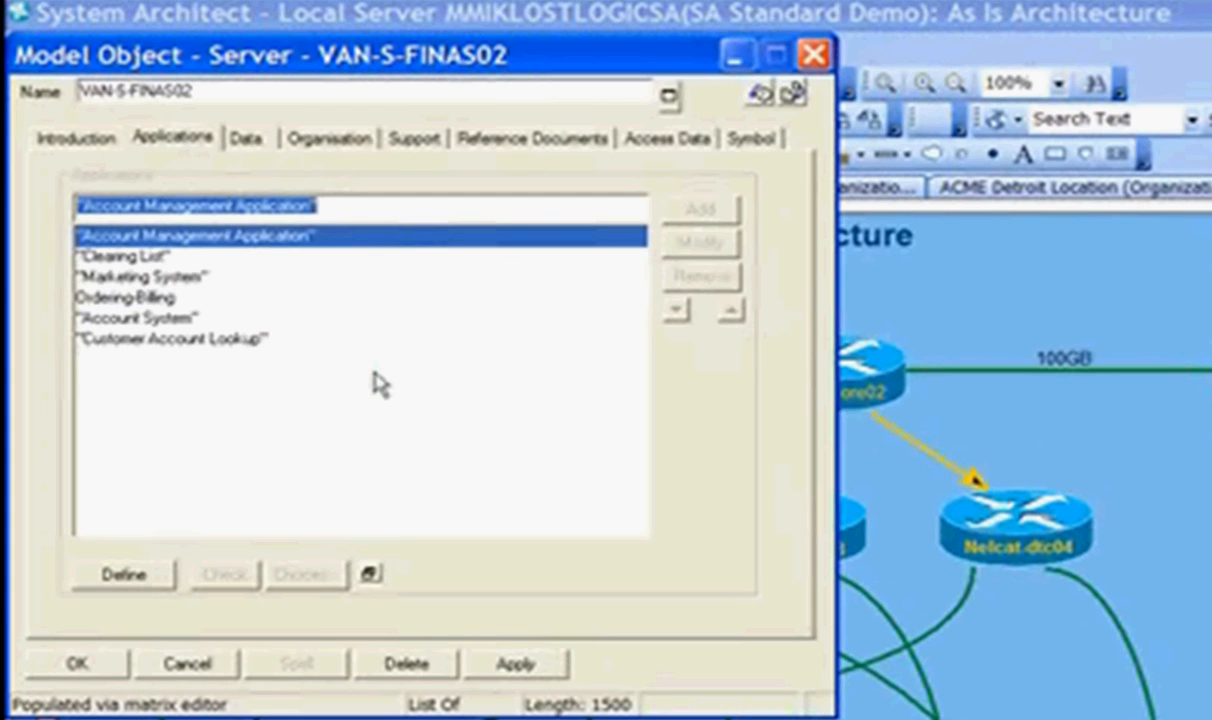
pyautogui.click(172, 339)
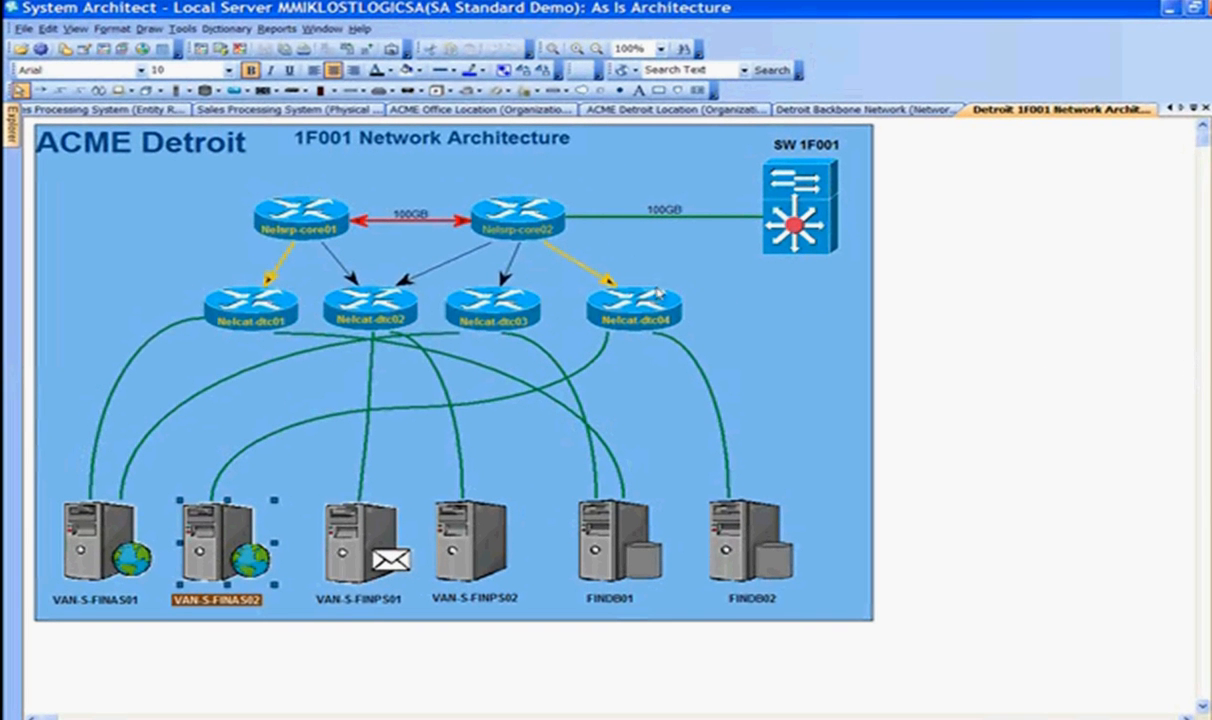
pyautogui.moveTo(1087, 120)
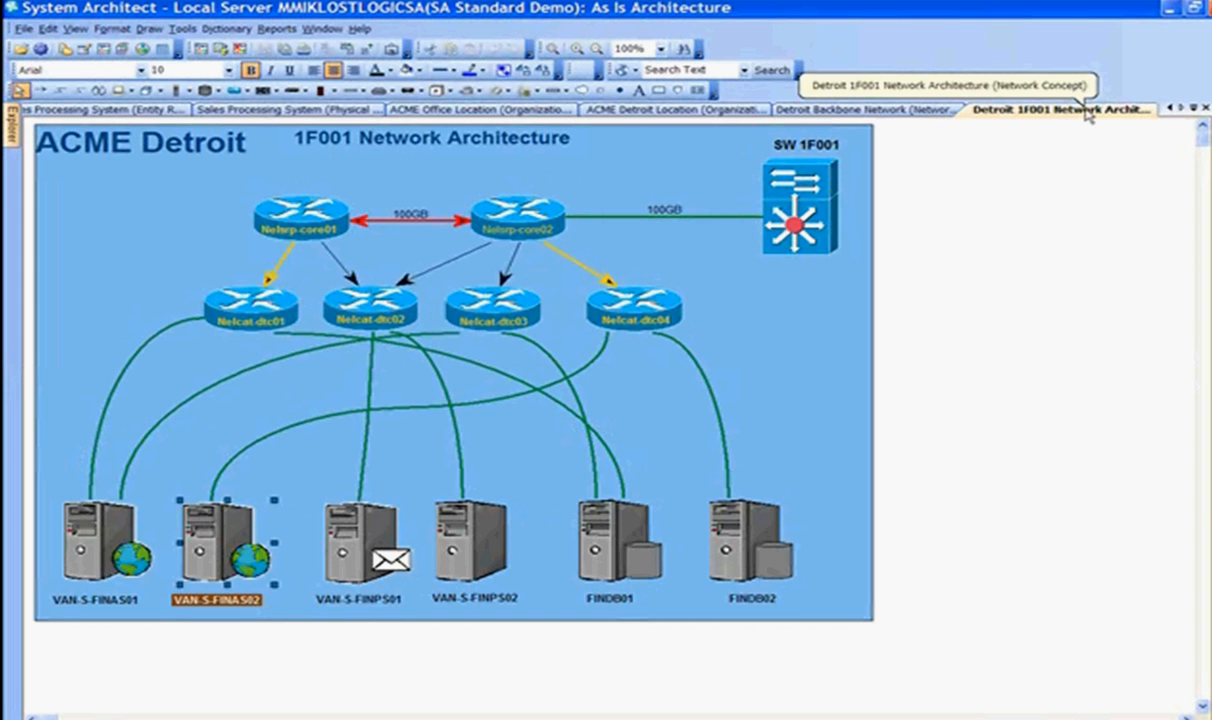
# Step: Pick the Server symbol from the Draw menu to place on the diagram
pyautogui.click(112, 28)
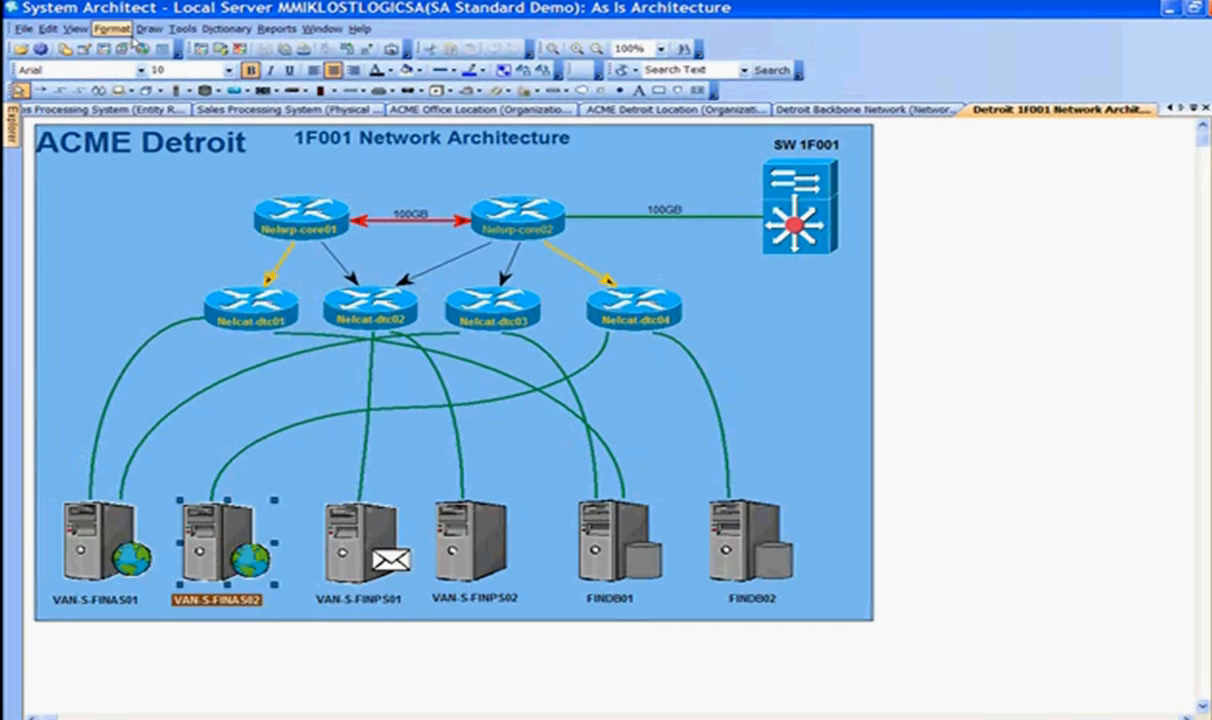
pyautogui.click(148, 28)
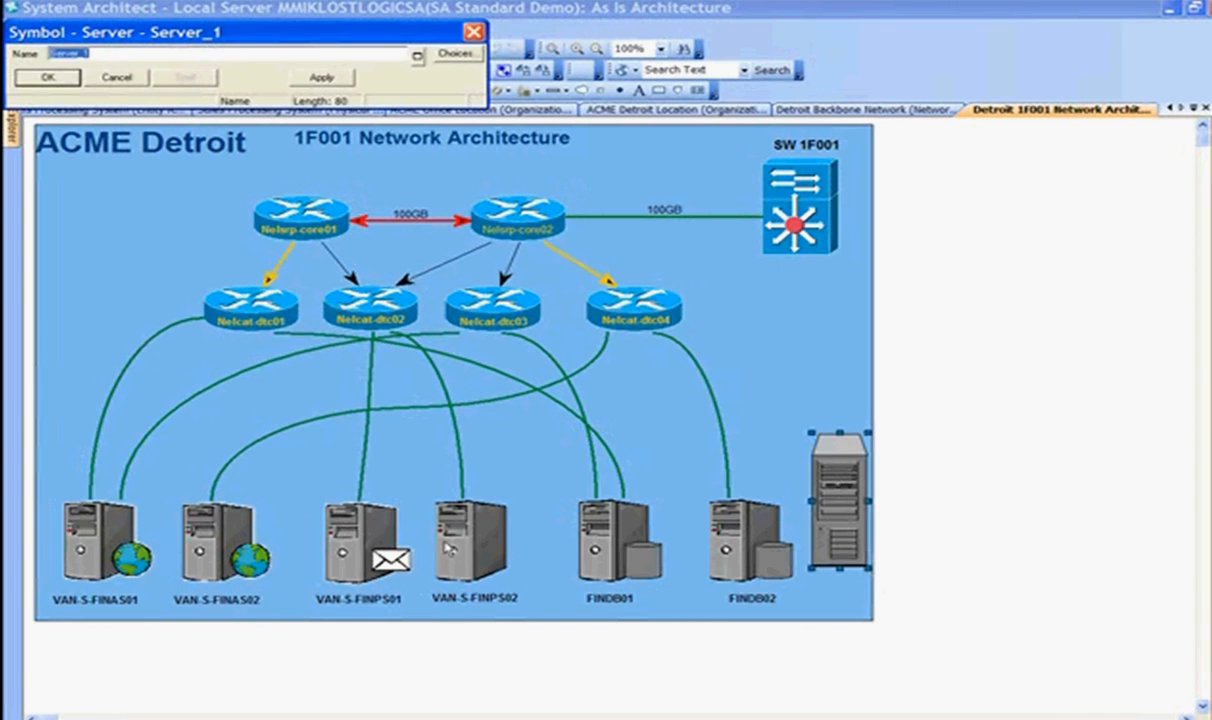
pyautogui.moveTo(145, 583)
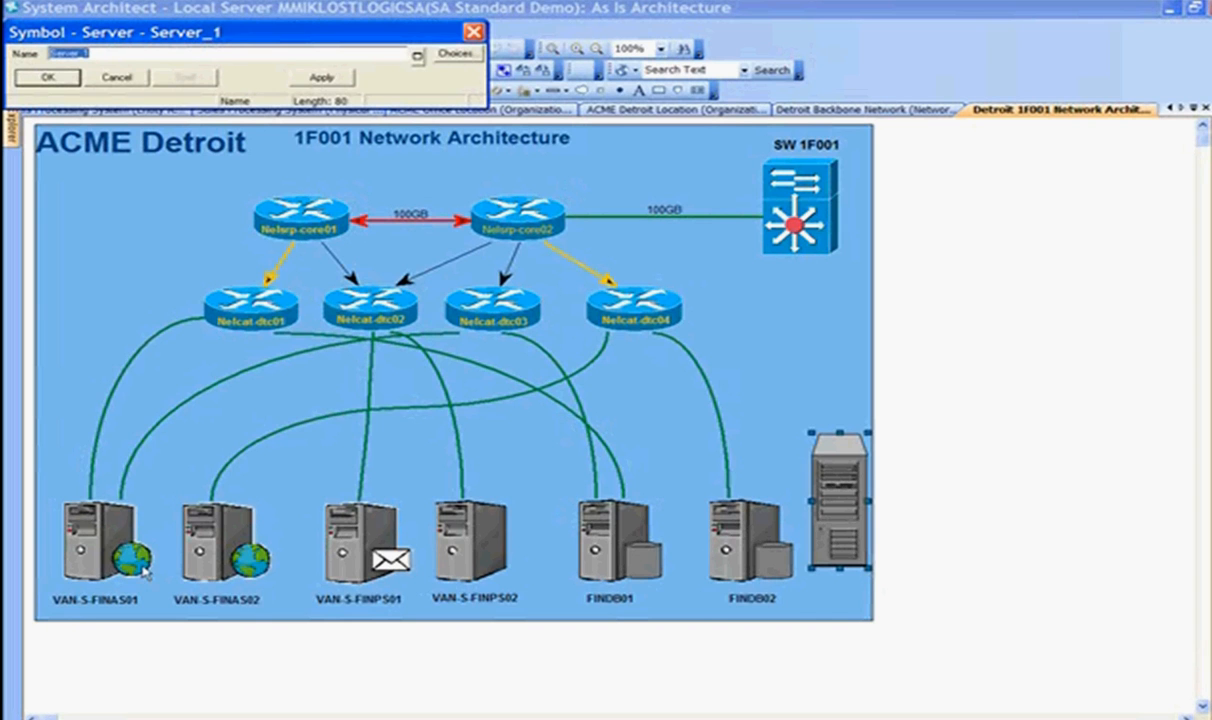
pyautogui.moveTo(192, 541)
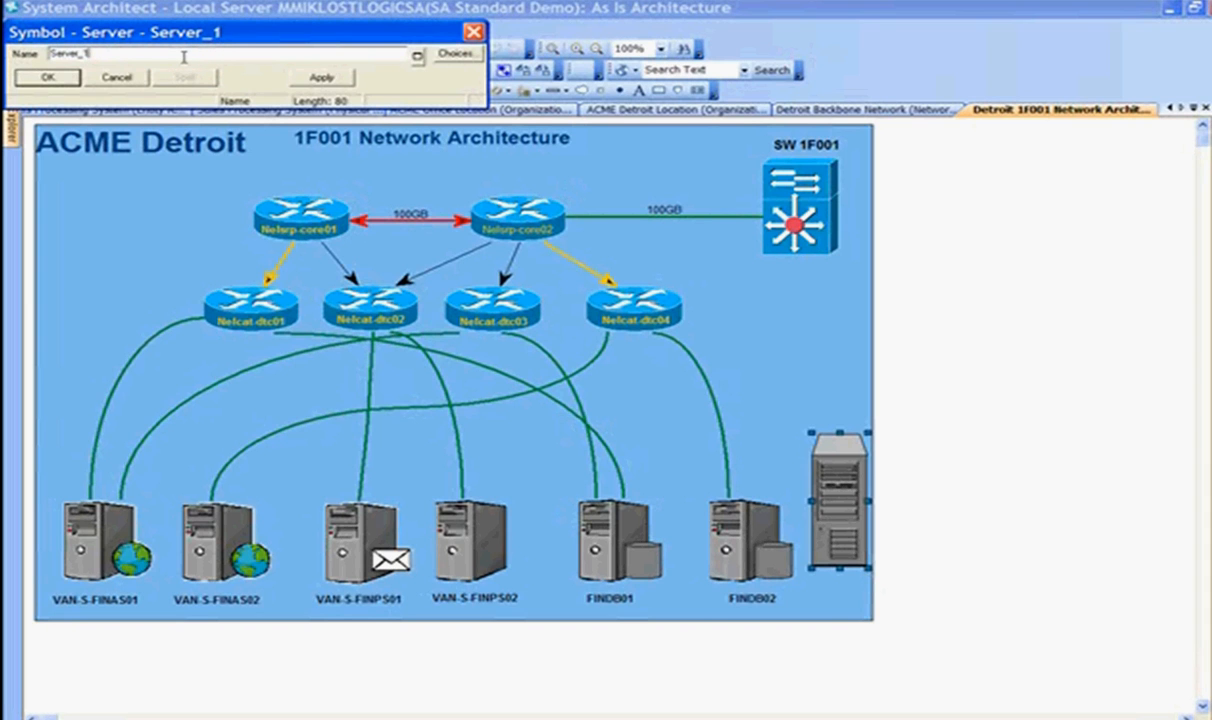
# Step: Rename the Server_1 symbol to 'New Server1' and confirm the dialog
pyautogui.write('N')
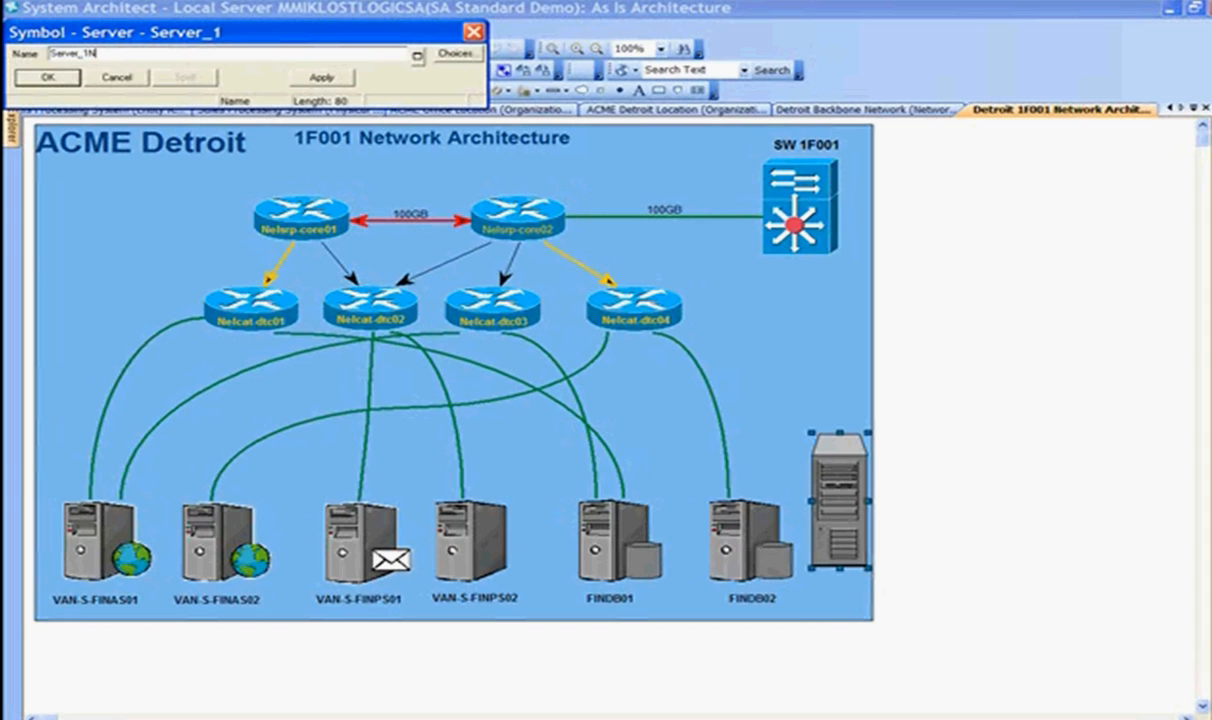
pyautogui.write('54')
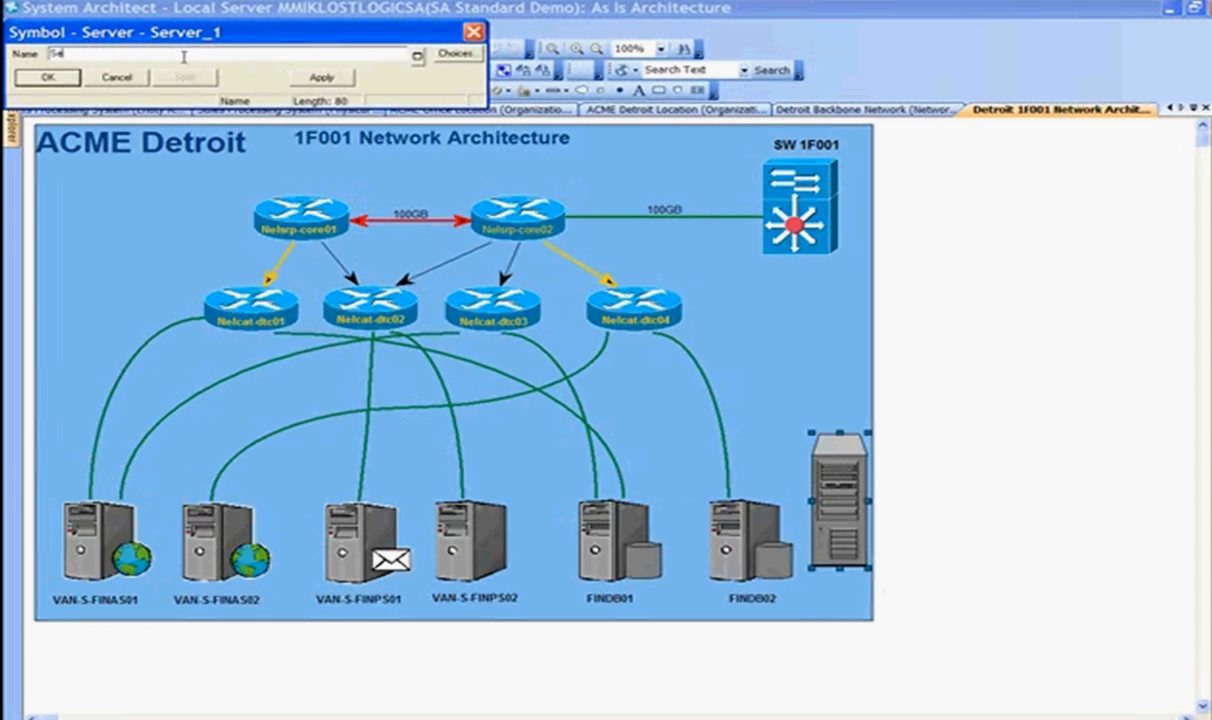
pyautogui.write('New Server1')
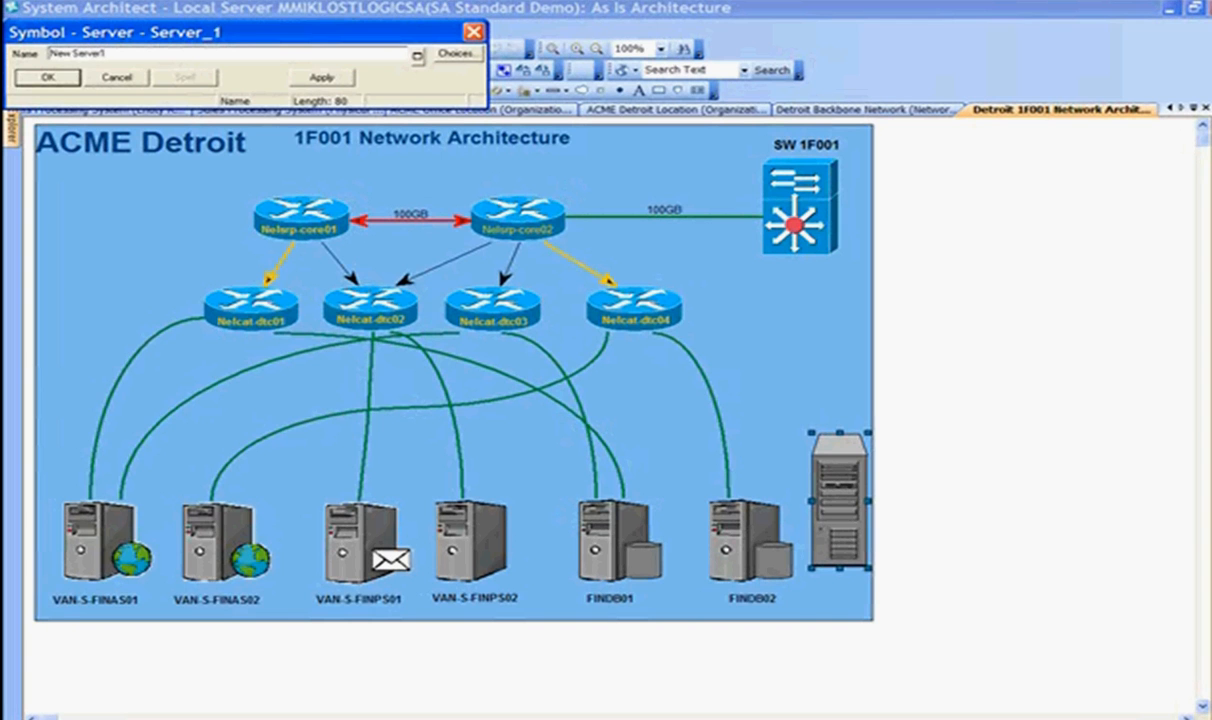
pyautogui.click(45, 76)
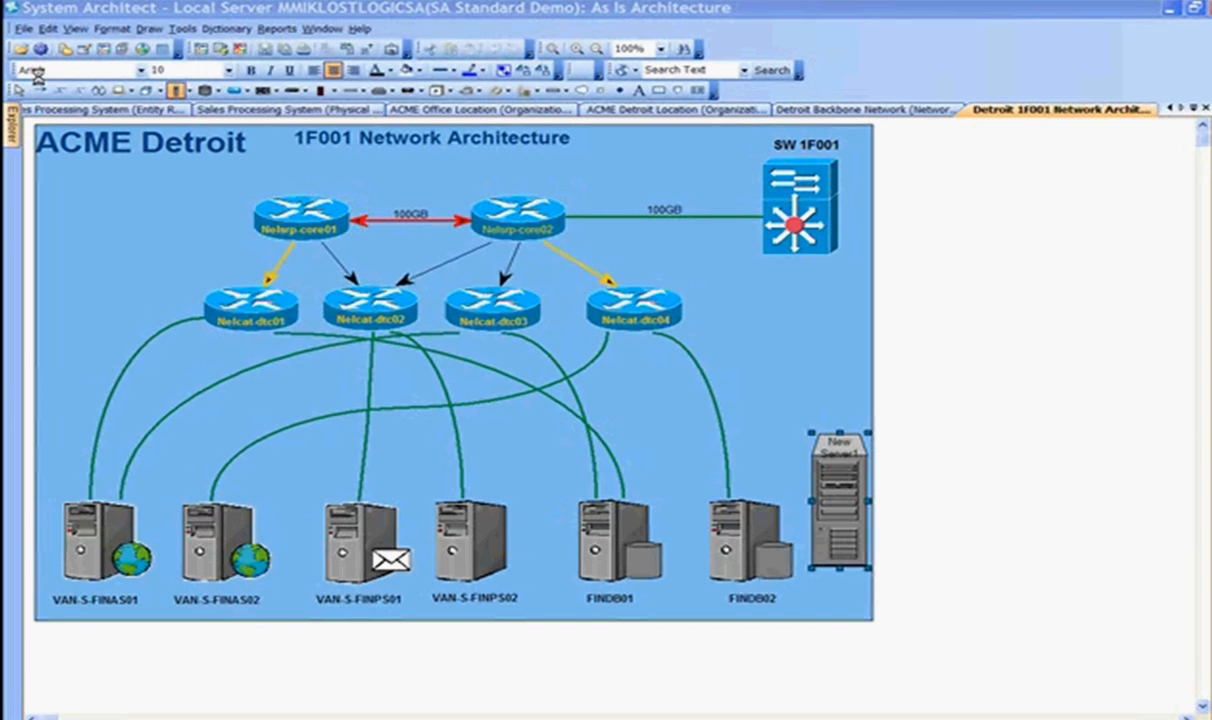